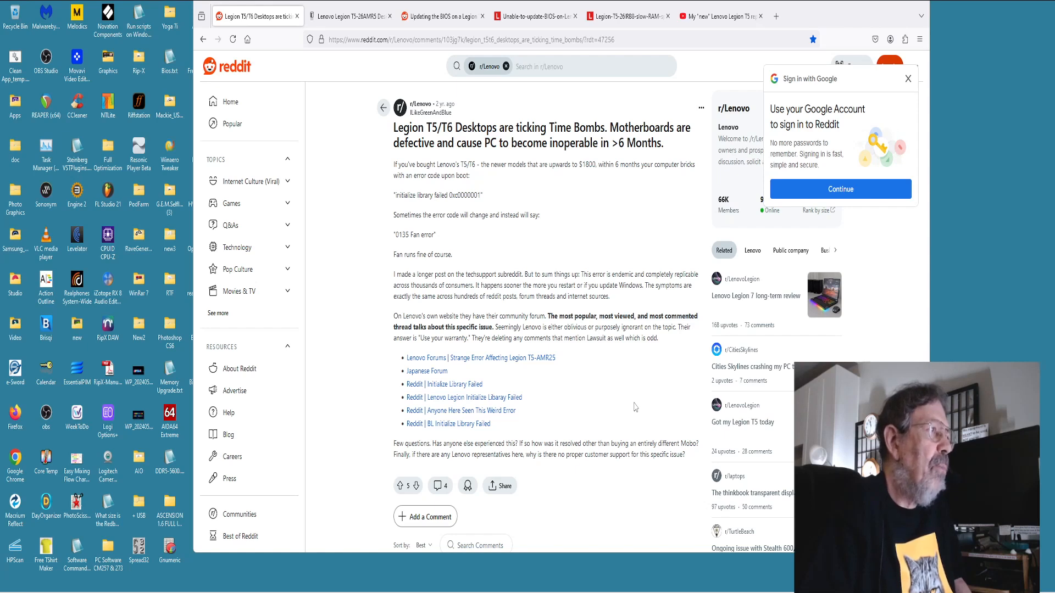
pyautogui.moveTo(589, 241)
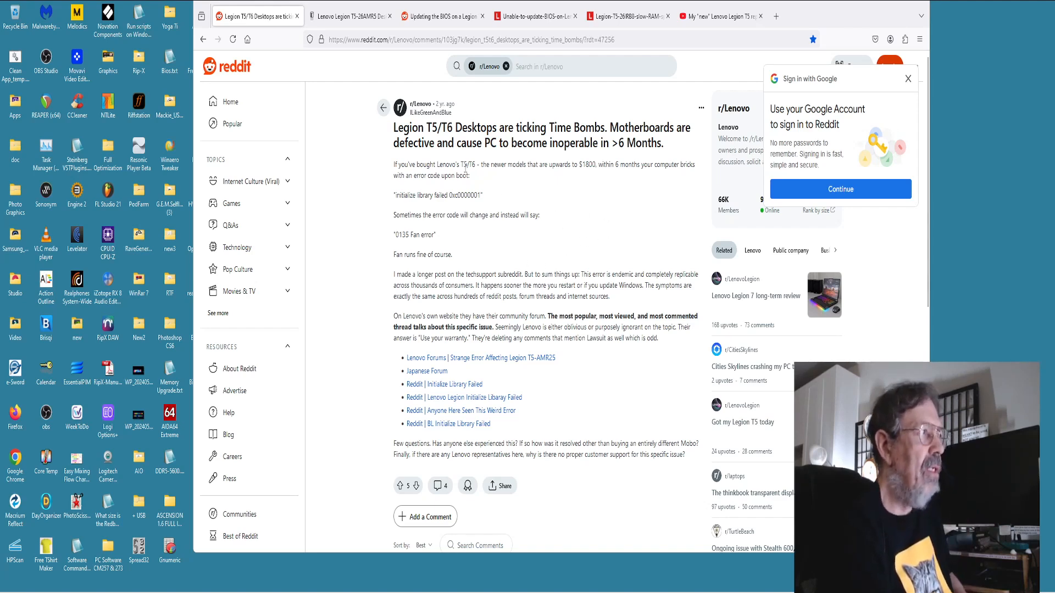
# Scroll the Reddit thread on failing Legion T5/T6 motherboards down to the comment replies.
pyautogui.scroll(-3)
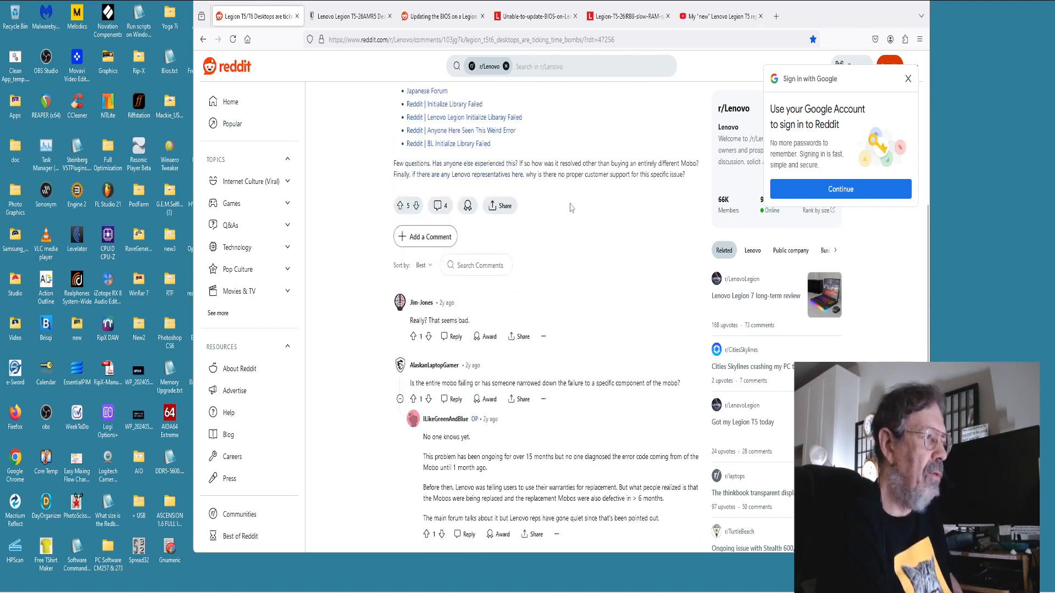
pyautogui.scroll(-3)
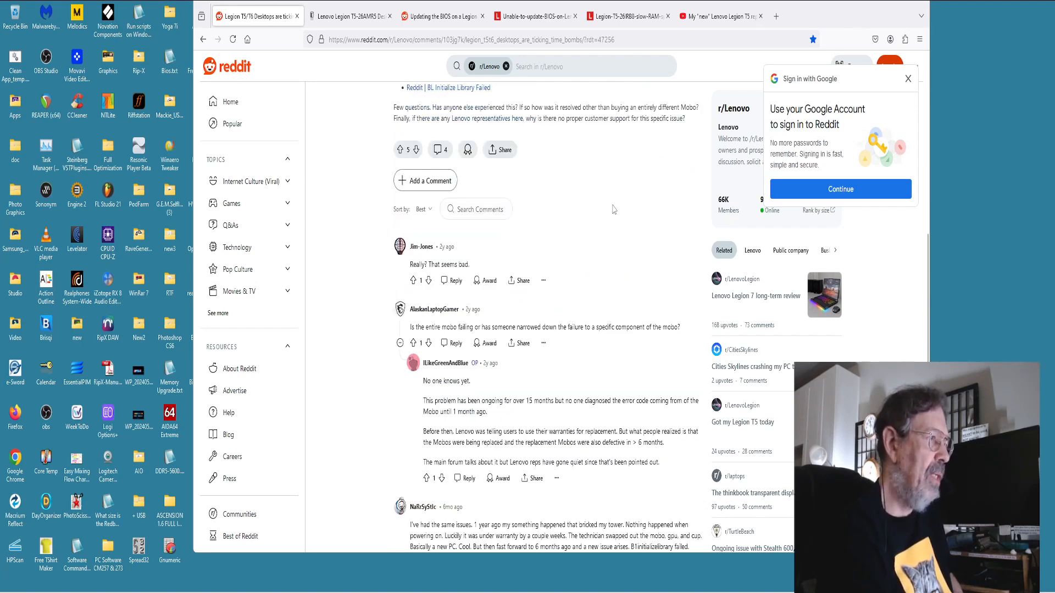
pyautogui.scroll(-3)
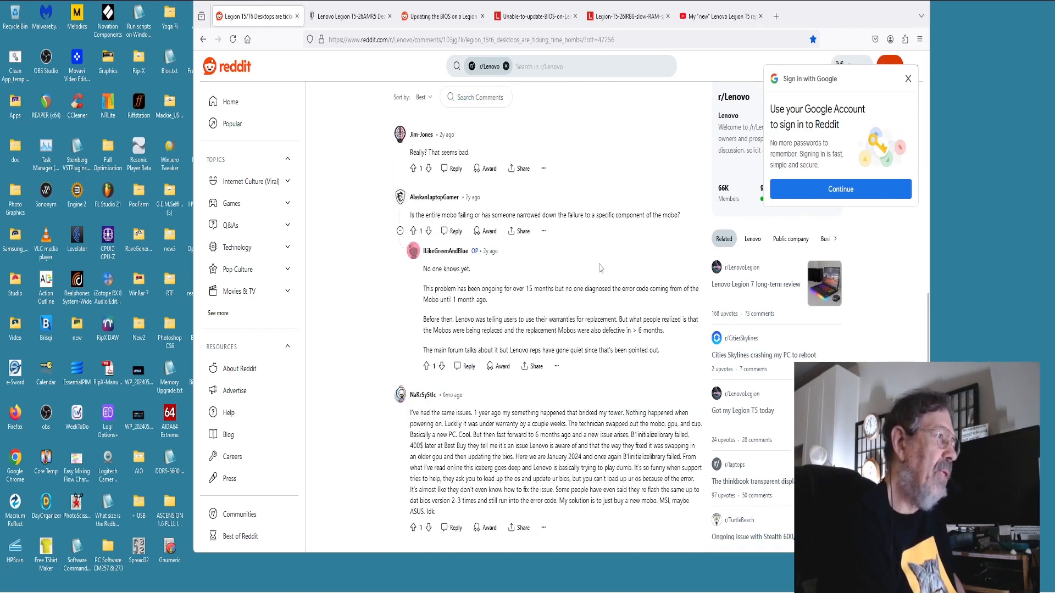
pyautogui.moveTo(606, 260)
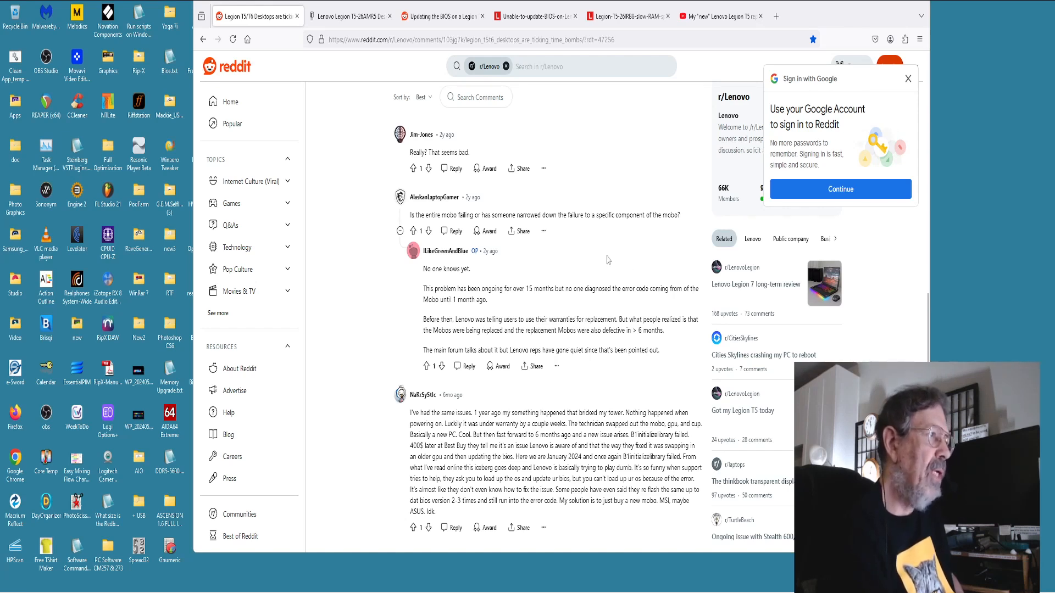
pyautogui.moveTo(547, 265)
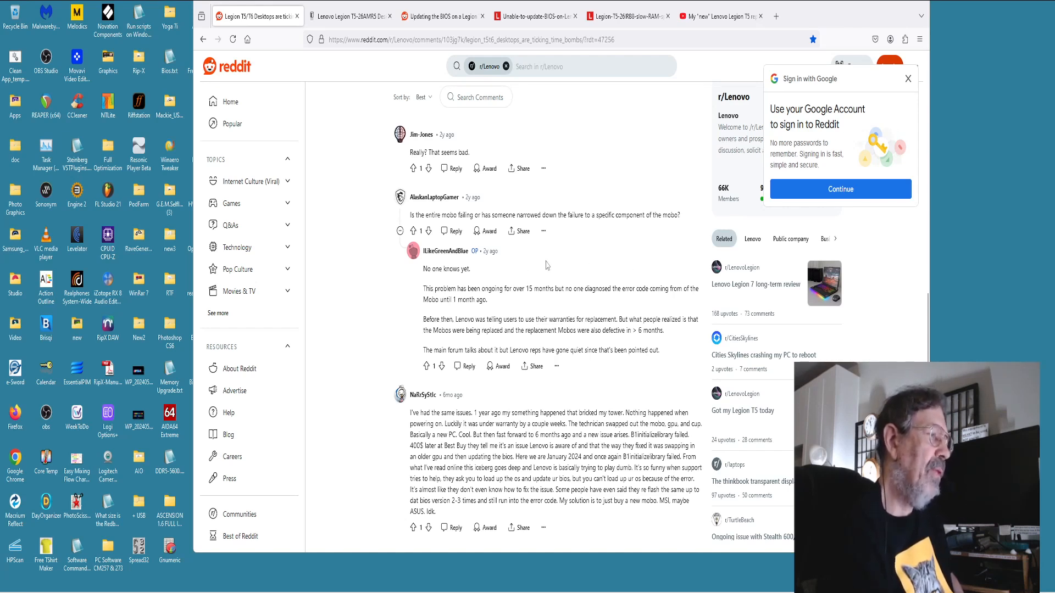
pyautogui.moveTo(585, 248)
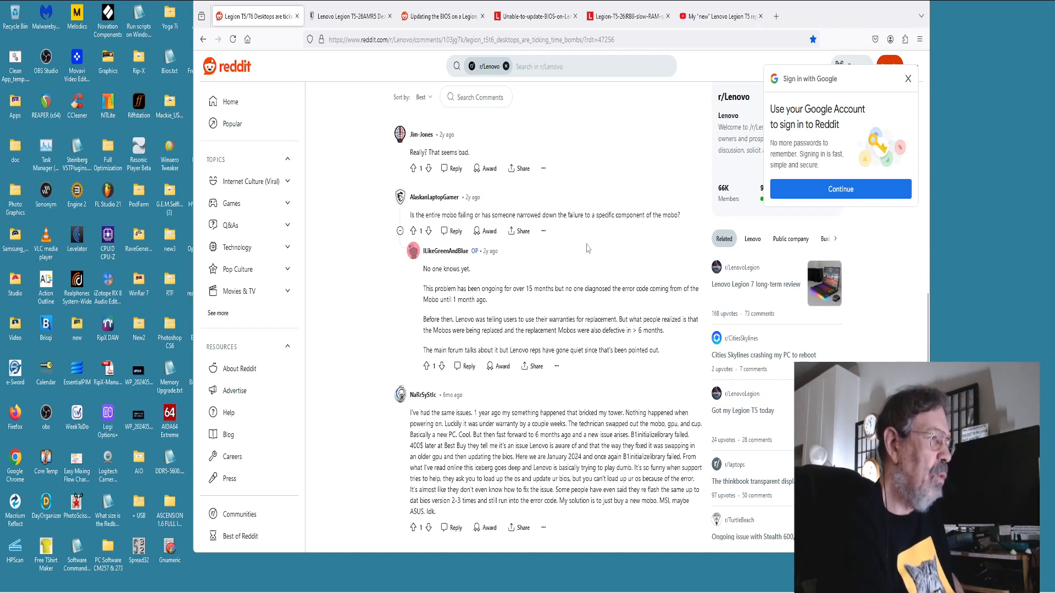
pyautogui.scroll(3)
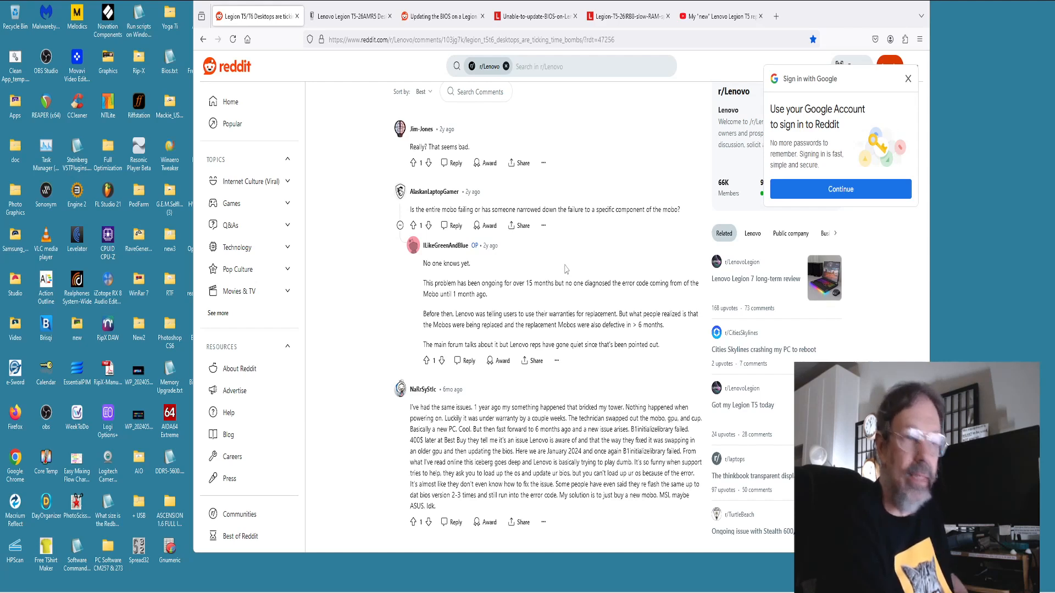
# Switch to the Badcaps 'Legion T5-26AMR5 Corrupt BIOS' thread and read down into the later replies.
pyautogui.click(349, 15)
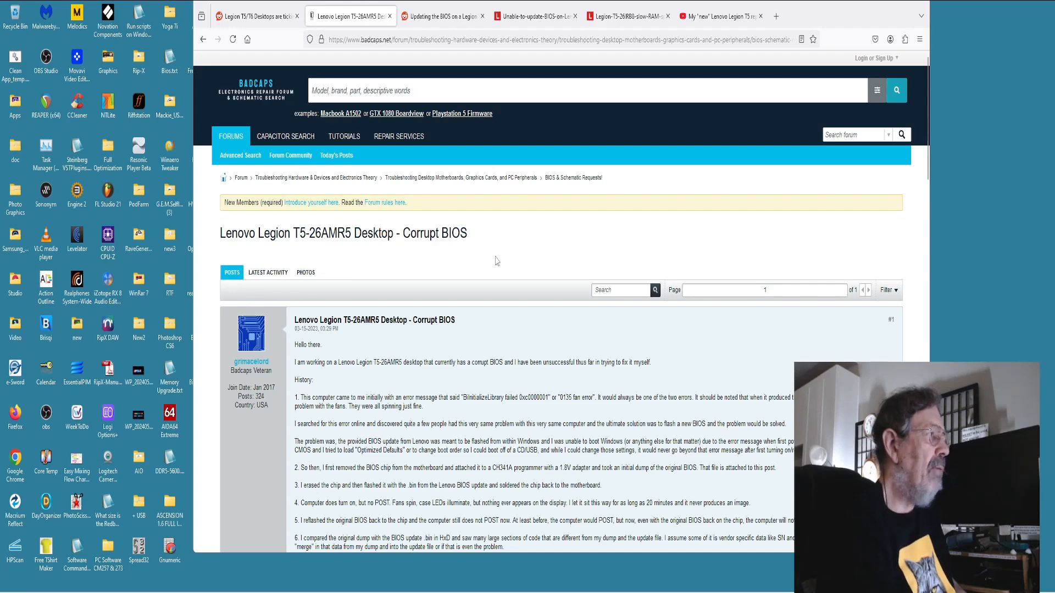
pyautogui.scroll(-3)
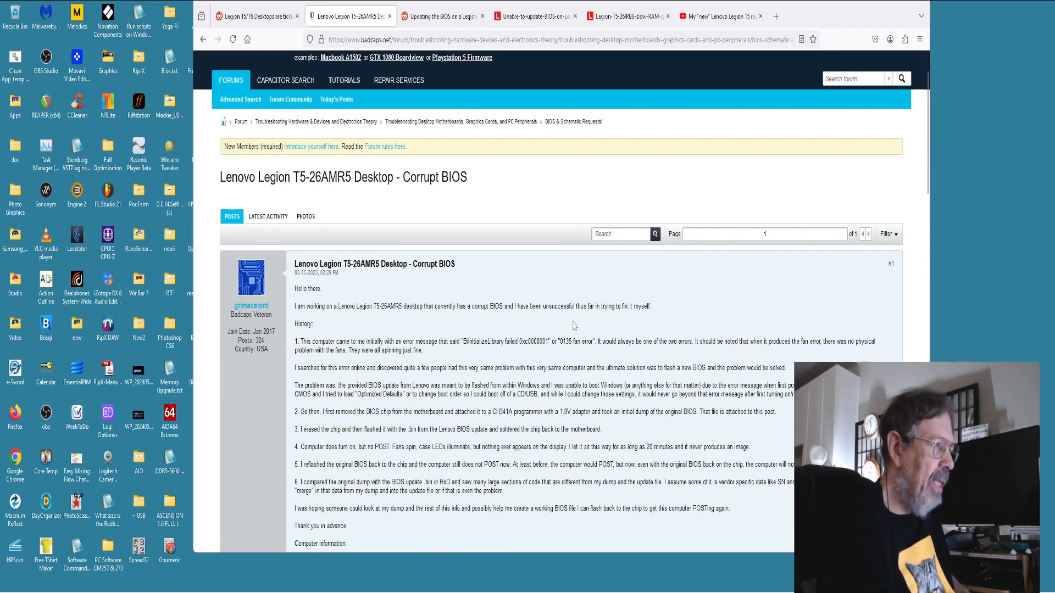
pyautogui.scroll(-3)
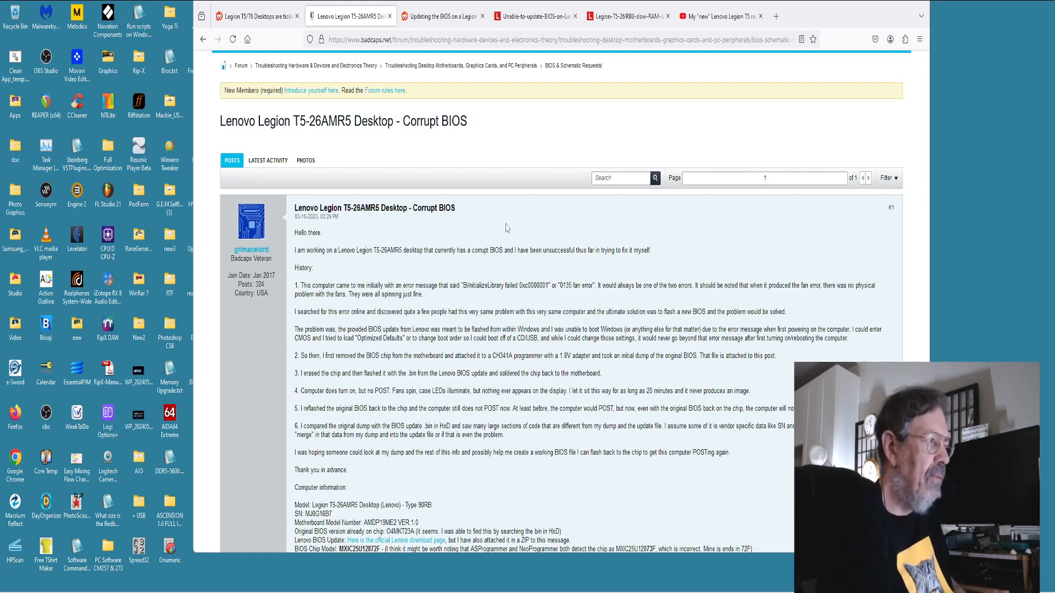
pyautogui.scroll(-3)
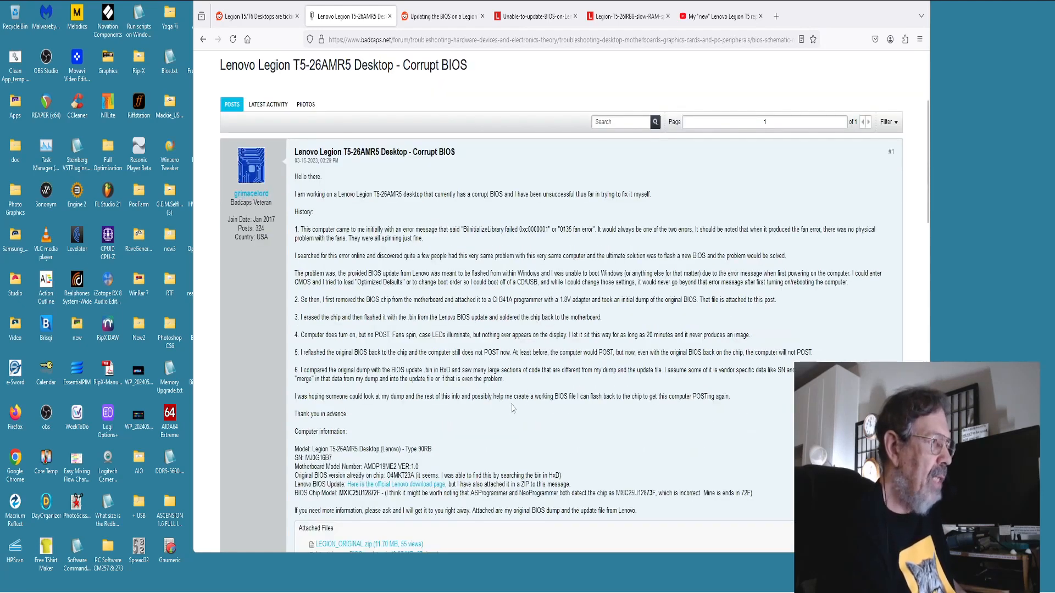
pyautogui.scroll(-3)
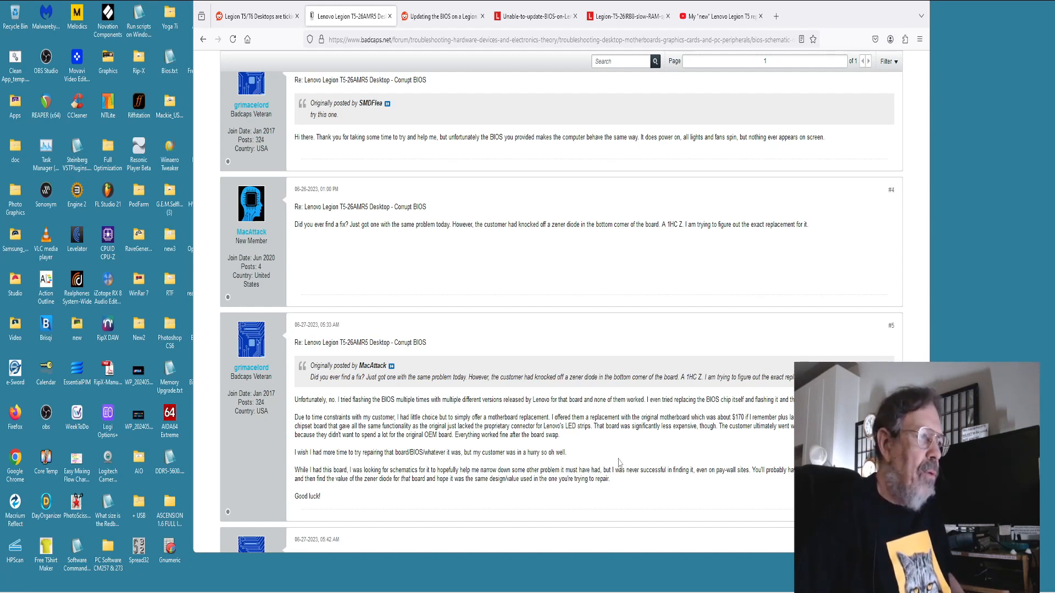
# Switch to the Reddit thread about updating the BIOS on a Legion desktop.
pyautogui.click(442, 15)
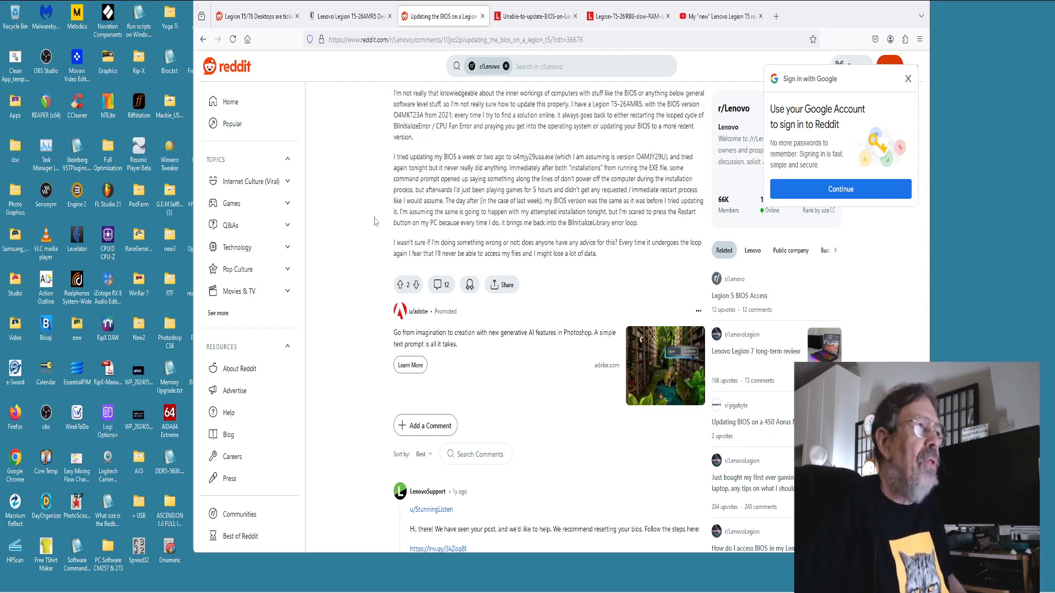
# Switch to the Lenovo forum thread 'Unable to update BIOS on Lenovo Legion T5 Desktop'.
pyautogui.click(534, 15)
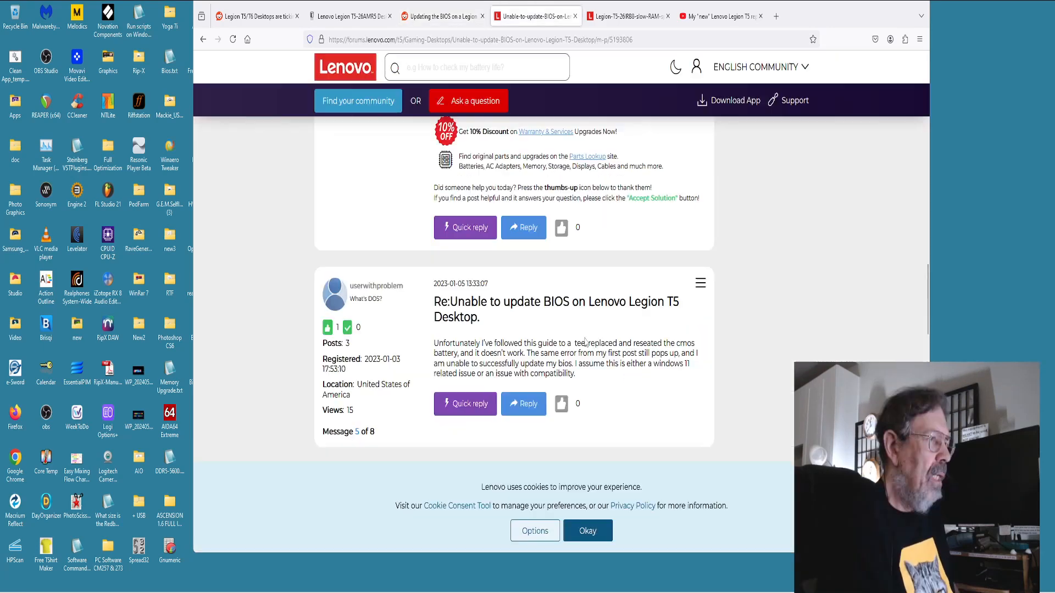
pyautogui.moveTo(633, 329)
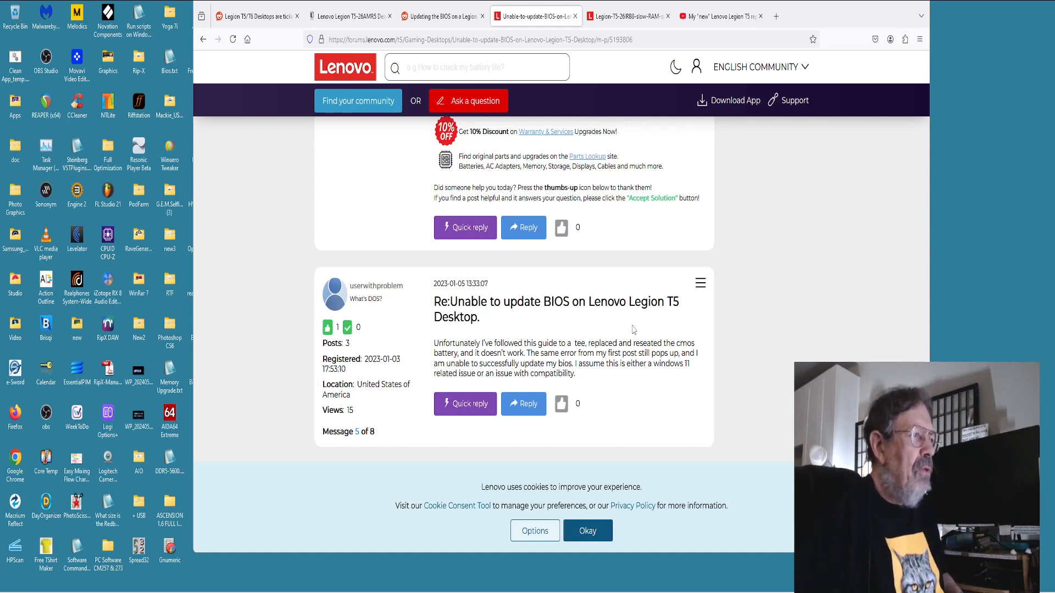
pyautogui.moveTo(624, 270)
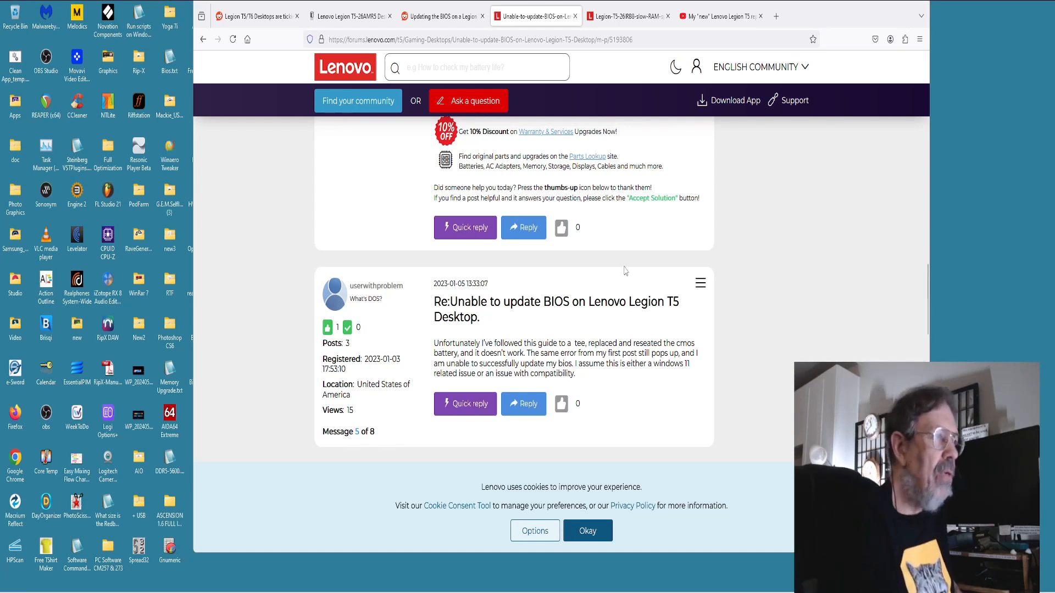
# Switch to the Lenovo forum thread 'Legion T5 26IRB8 slow RAM speed'.
pyautogui.click(628, 15)
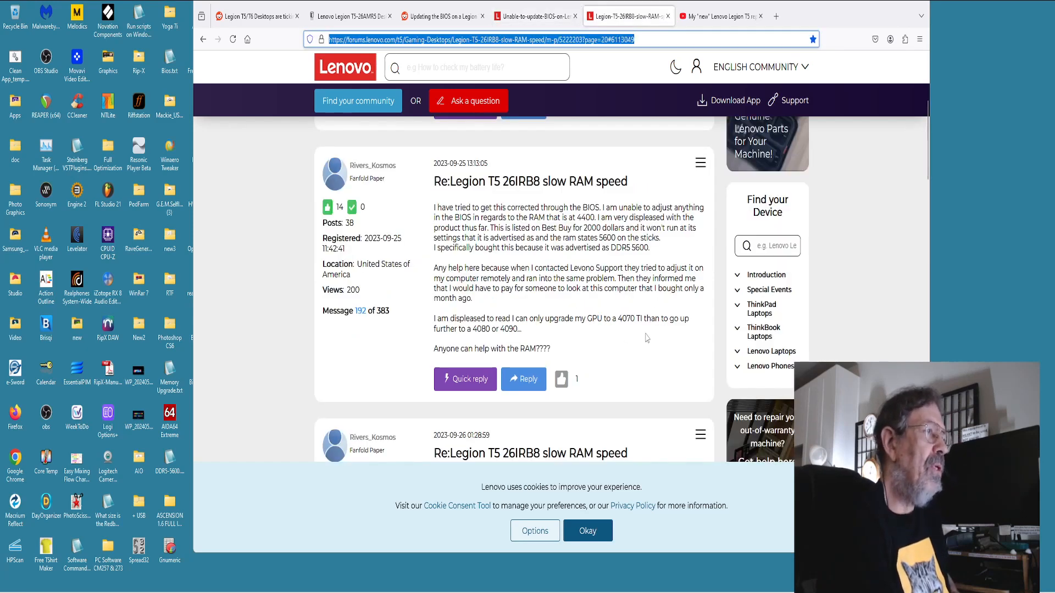
pyautogui.moveTo(619, 342)
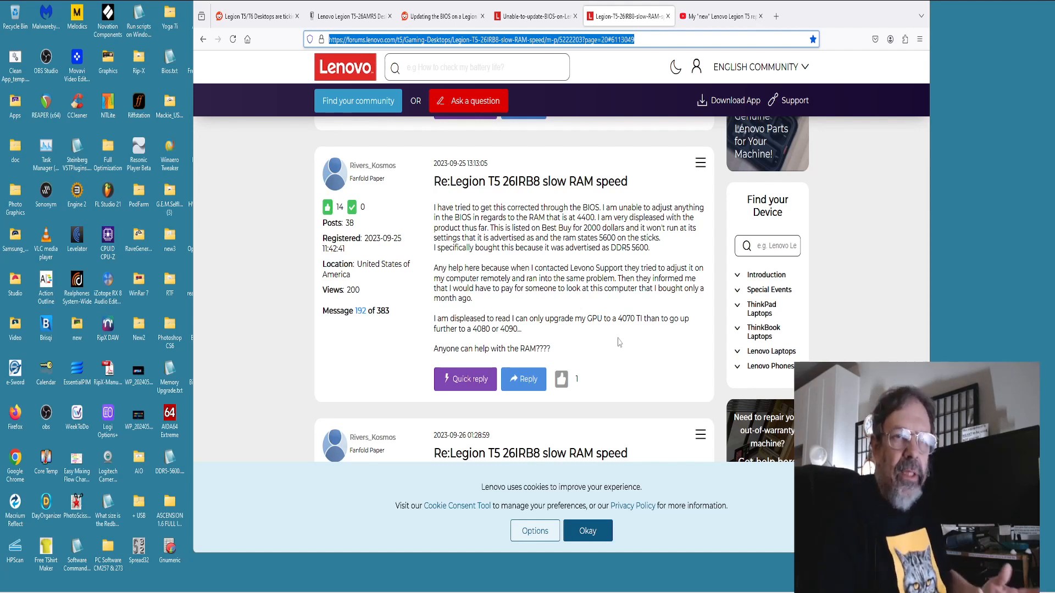
pyautogui.moveTo(615, 333)
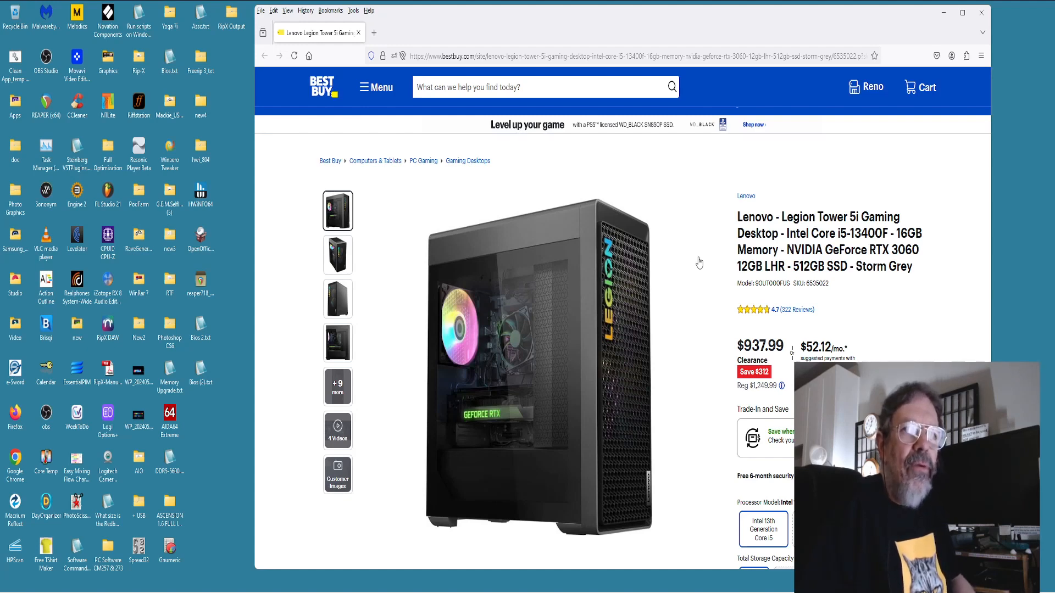
pyautogui.moveTo(694, 250)
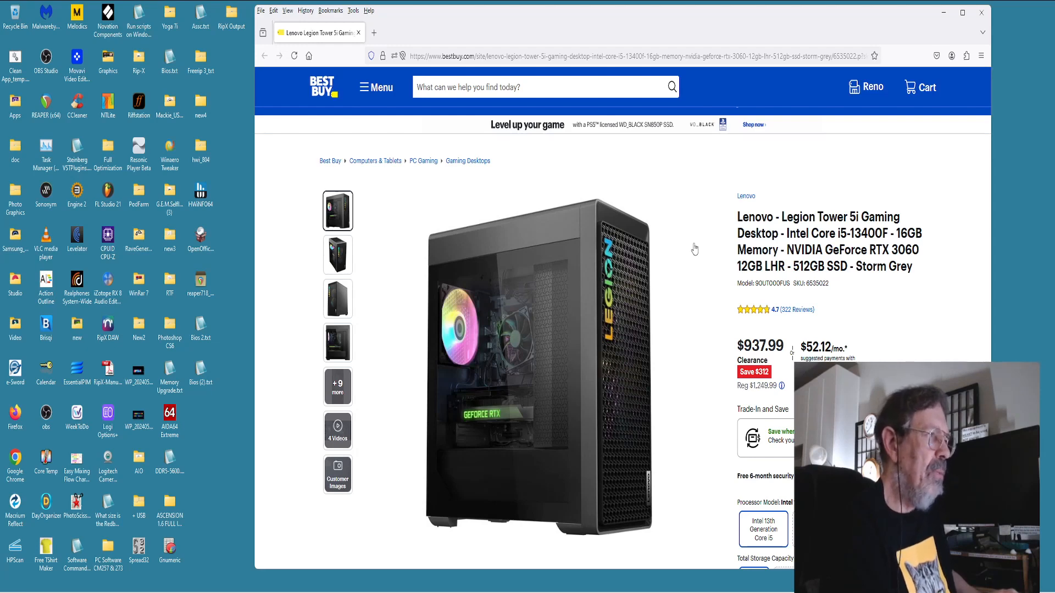
pyautogui.moveTo(694, 260)
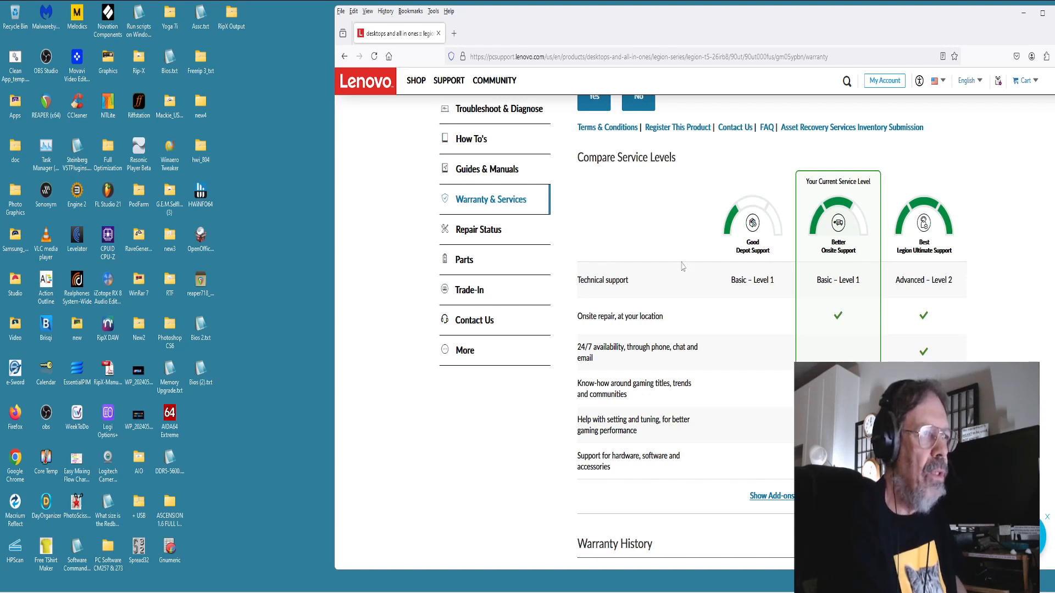
pyautogui.moveTo(757, 208)
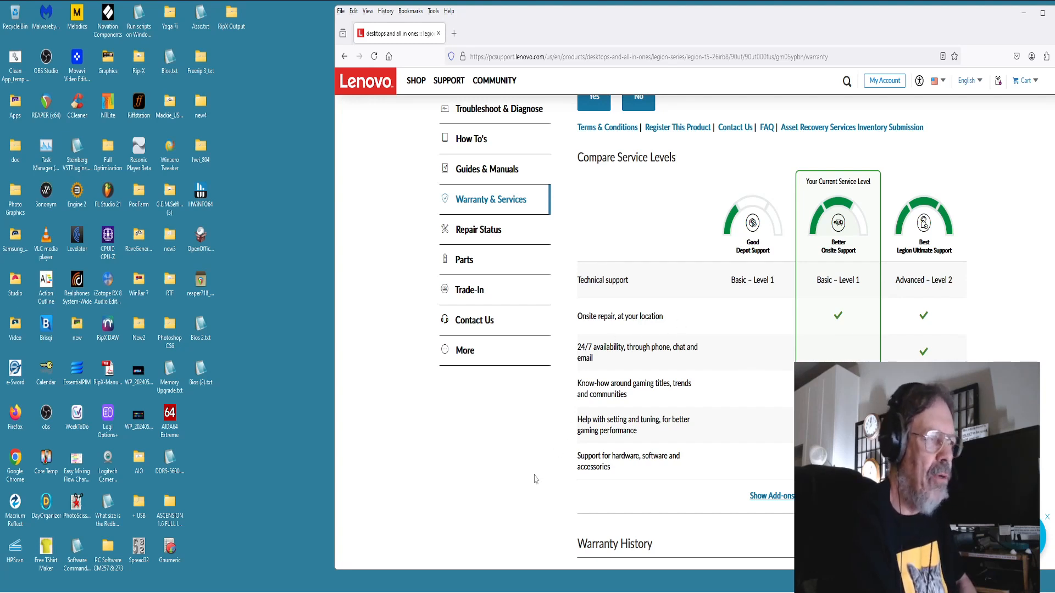
pyautogui.moveTo(582, 476)
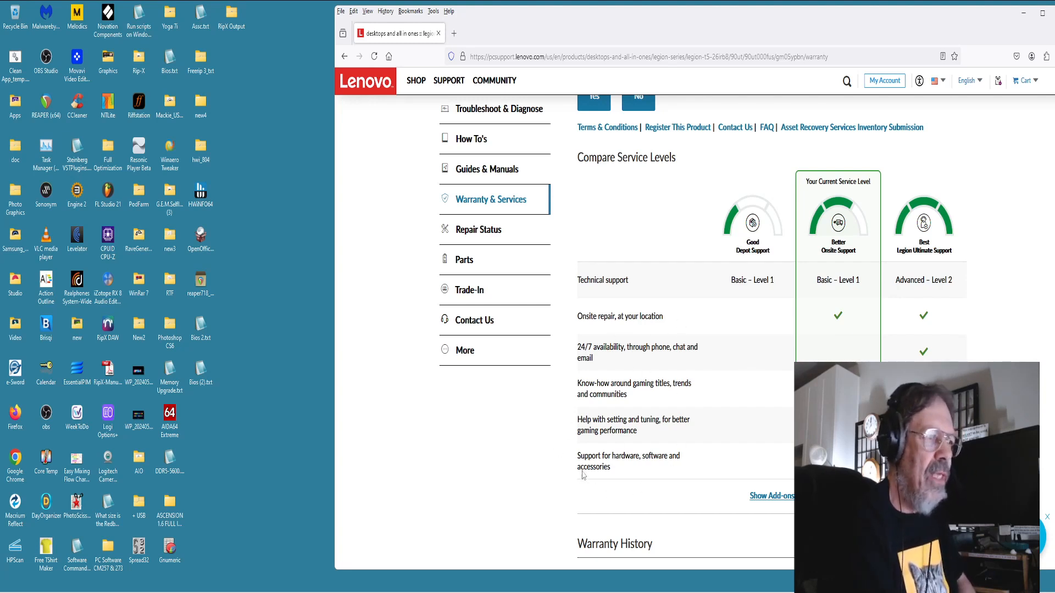
pyautogui.moveTo(538, 458)
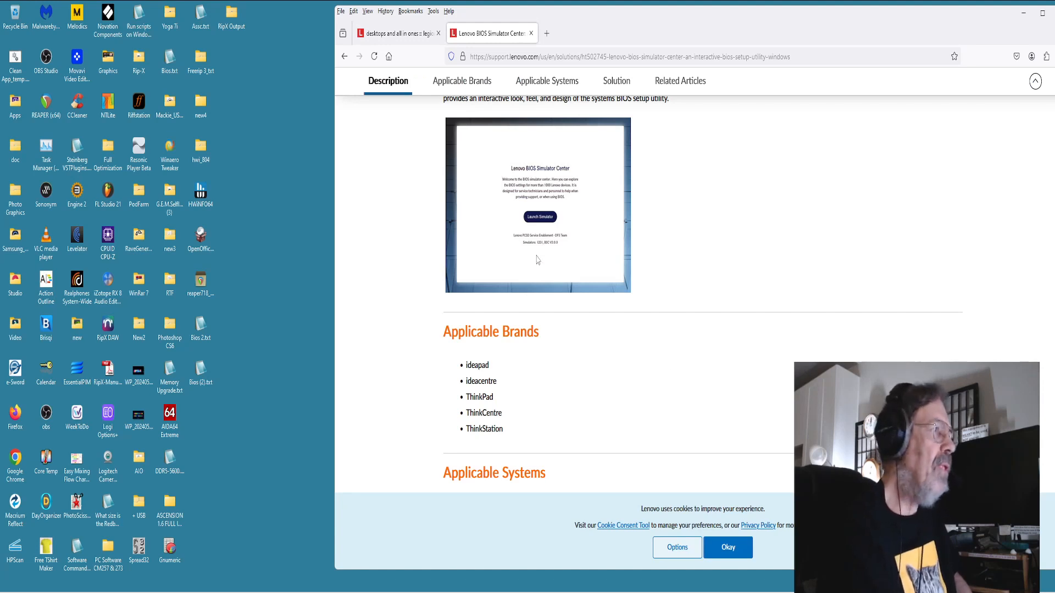
pyautogui.moveTo(640, 266)
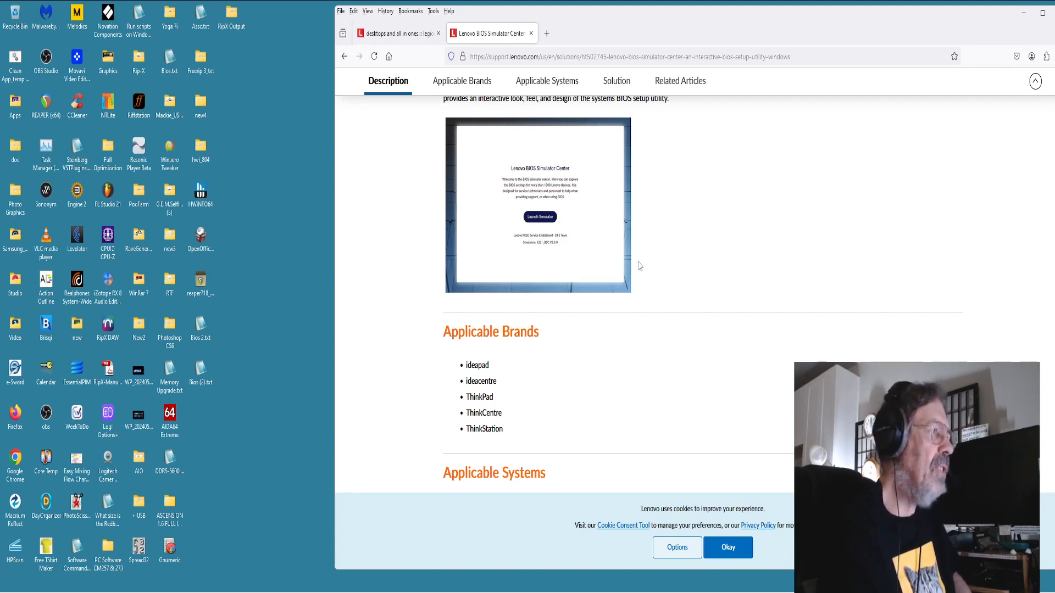
# Launch the Lenovo BIOS Simulator and load the Legion T5 26IRB8 under Desktops > Legion Desktops.
pyautogui.scroll(-3)
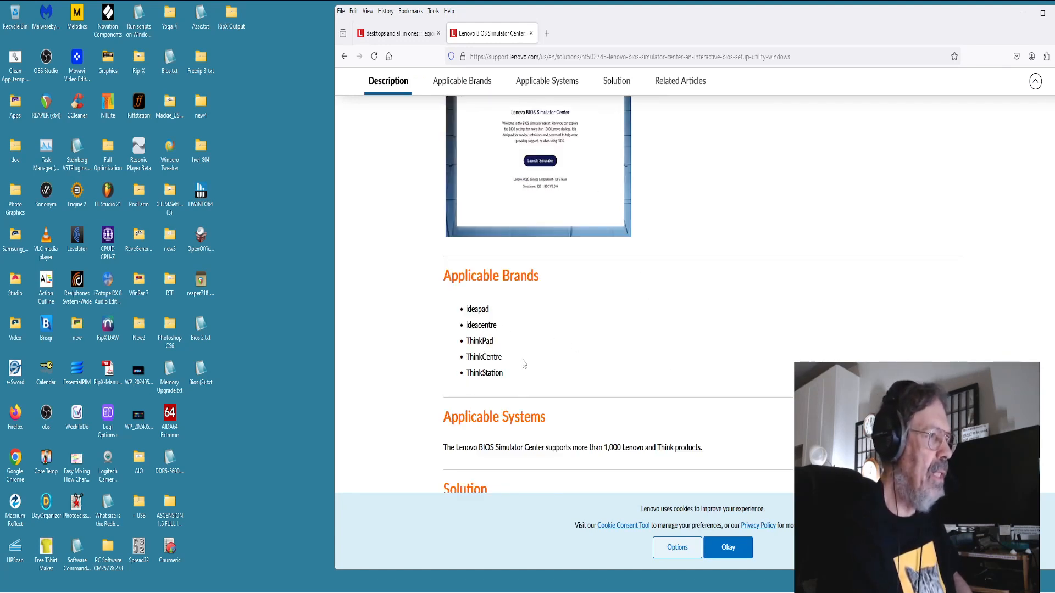
pyautogui.moveTo(613, 462)
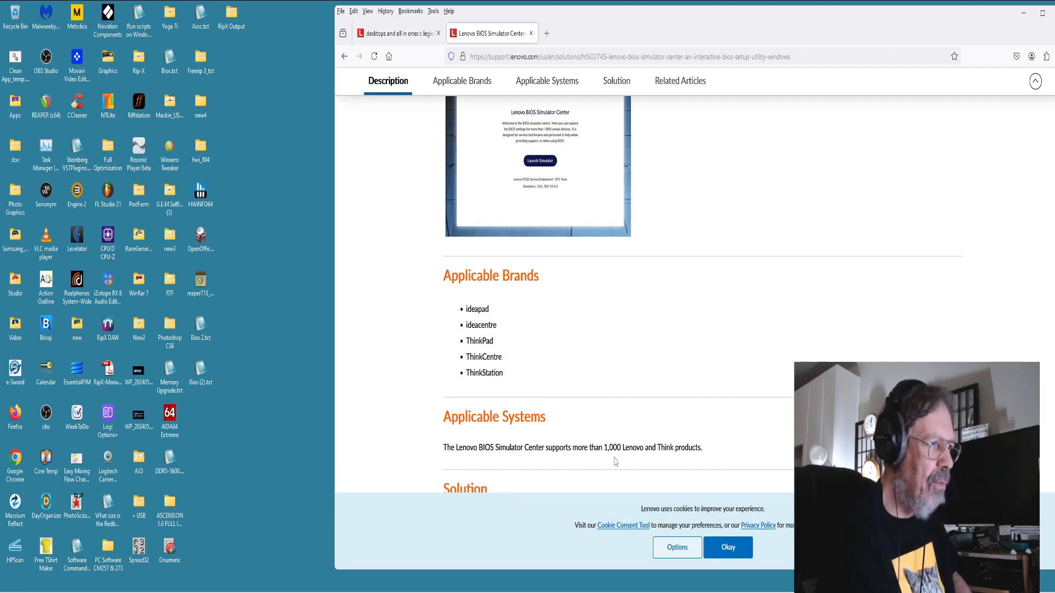
pyautogui.moveTo(753, 426)
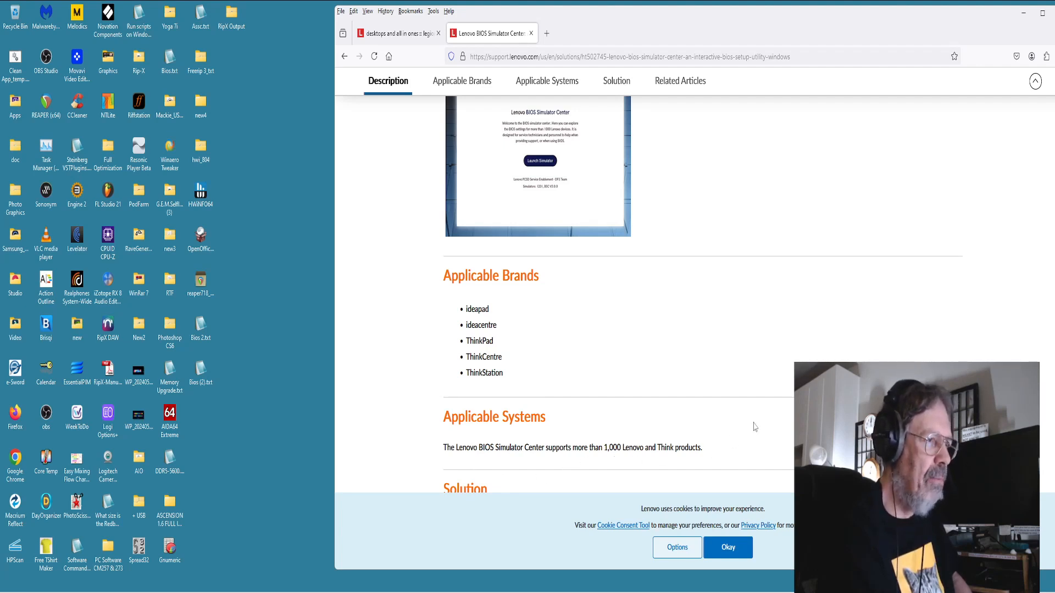
pyautogui.click(540, 160)
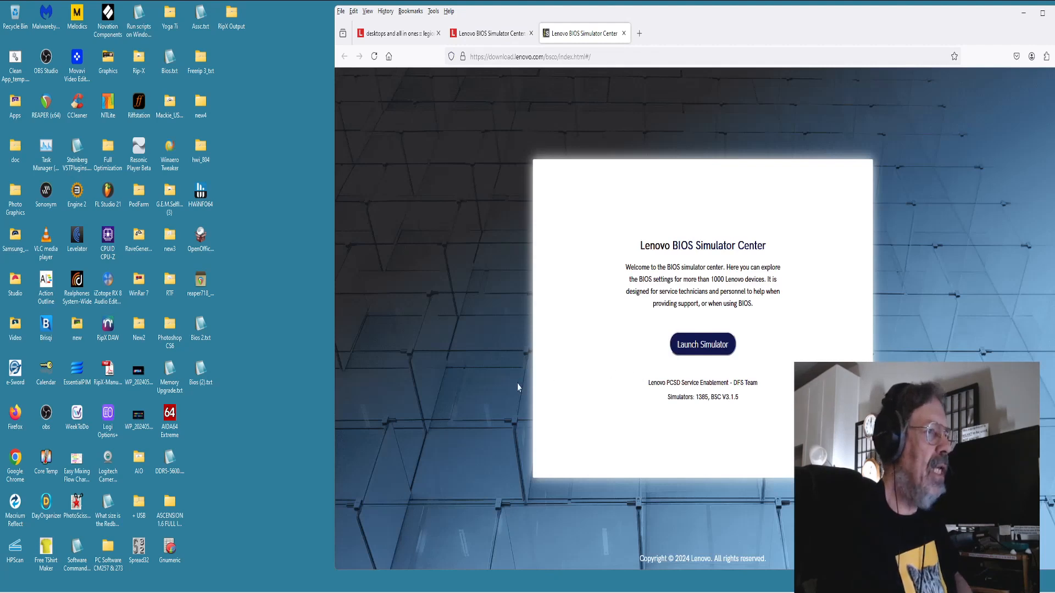
pyautogui.click(703, 344)
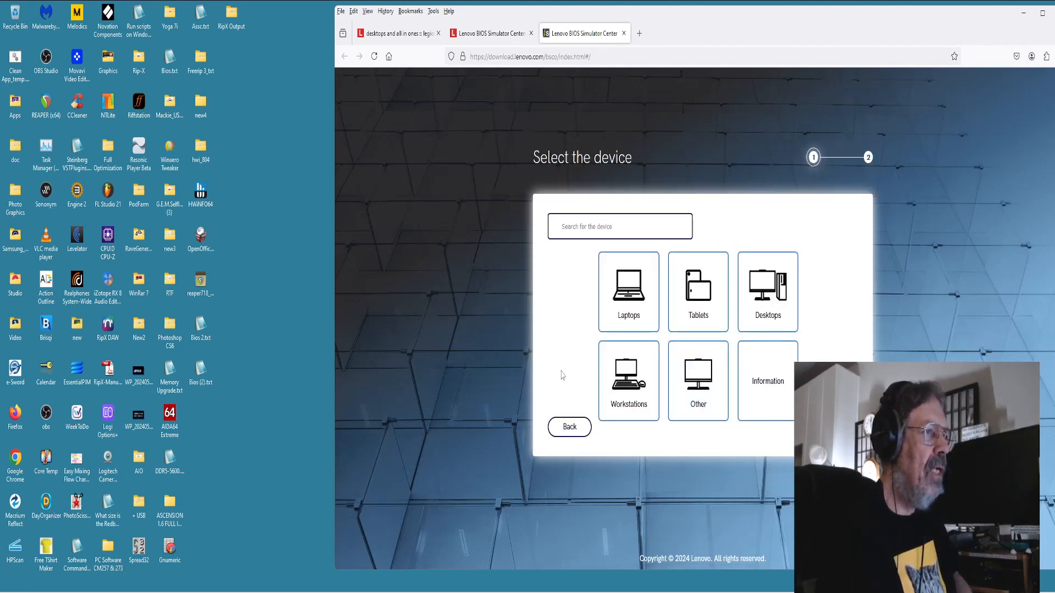
pyautogui.click(767, 291)
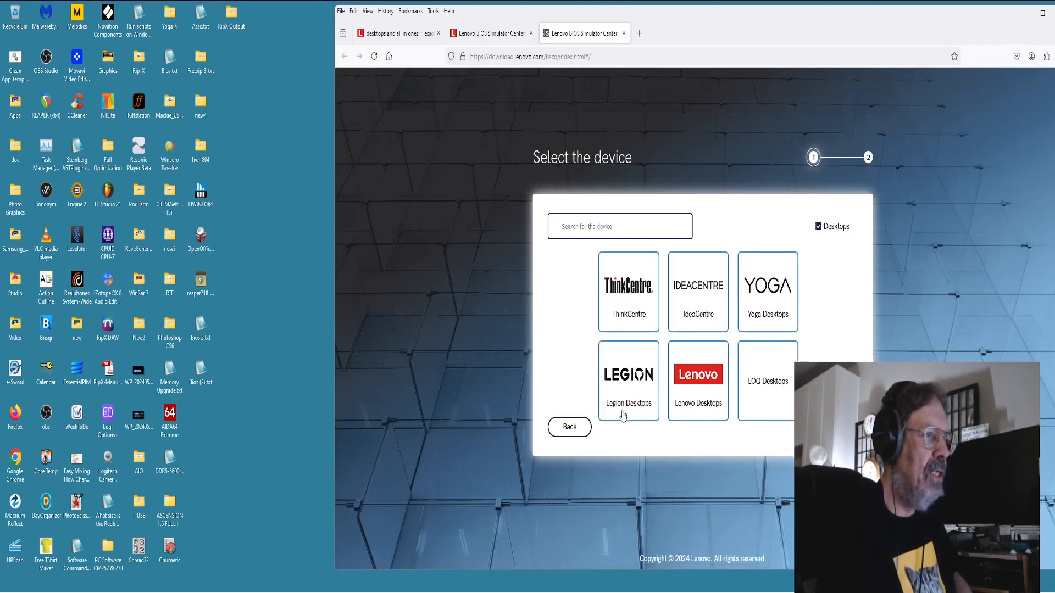
pyautogui.click(627, 381)
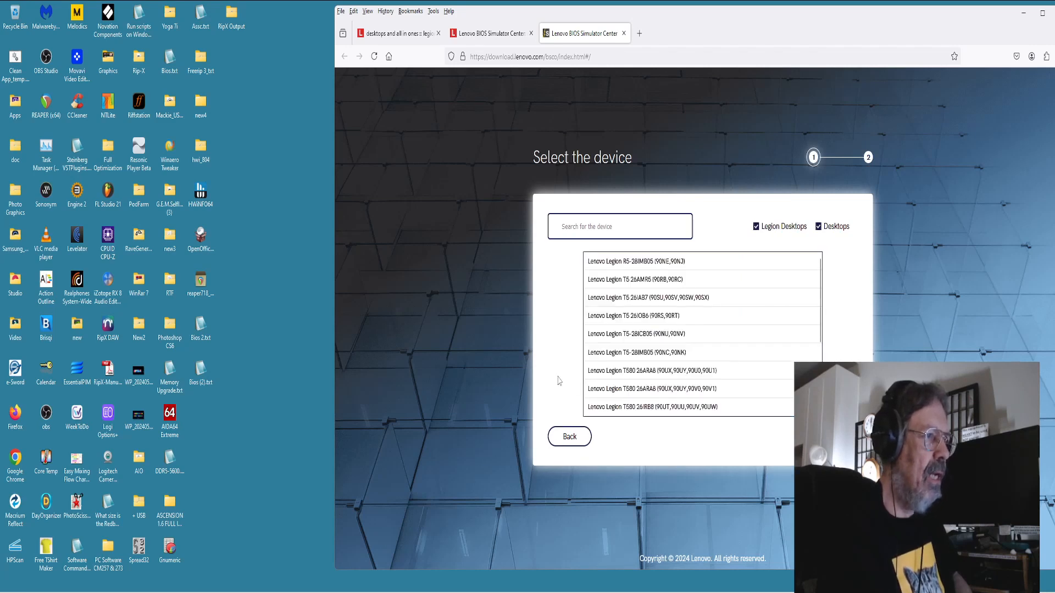
pyautogui.click(650, 407)
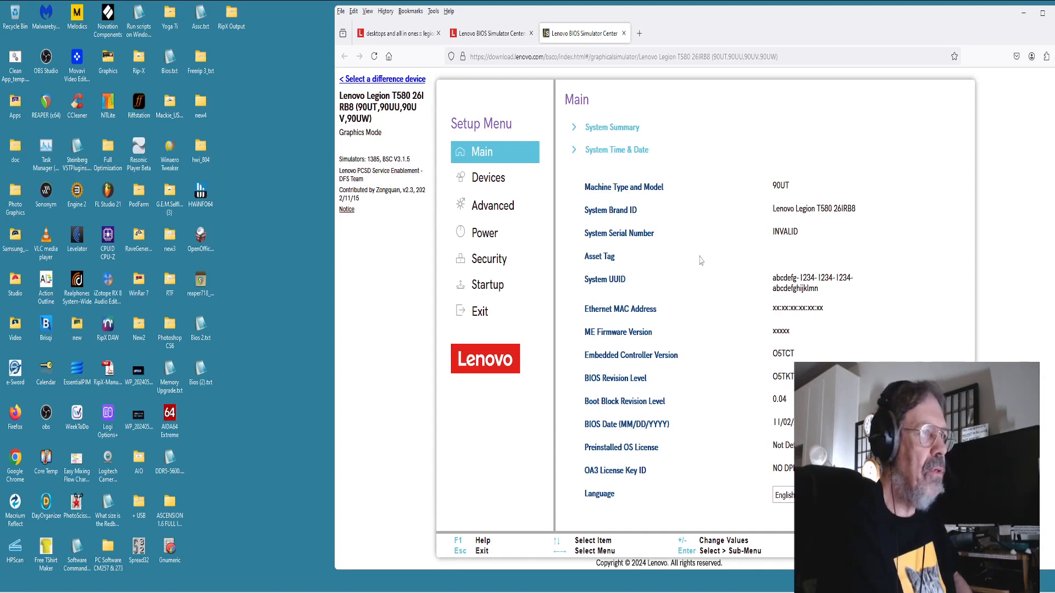
# Navigate Devices > Advanced to the Memory Frequency screen listing the memory profile choices.
pyautogui.click(487, 178)
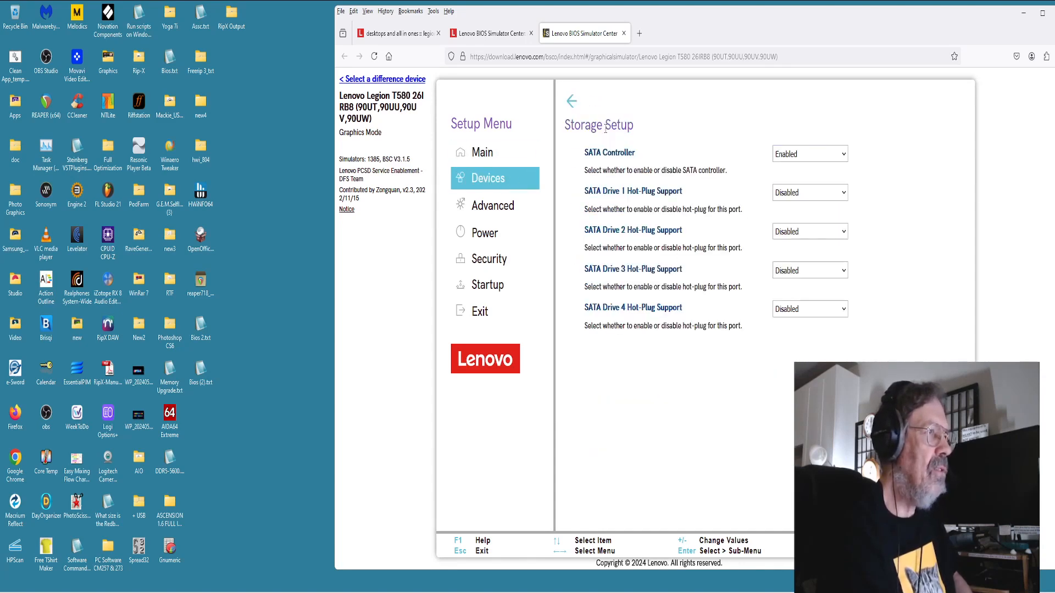
pyautogui.click(493, 206)
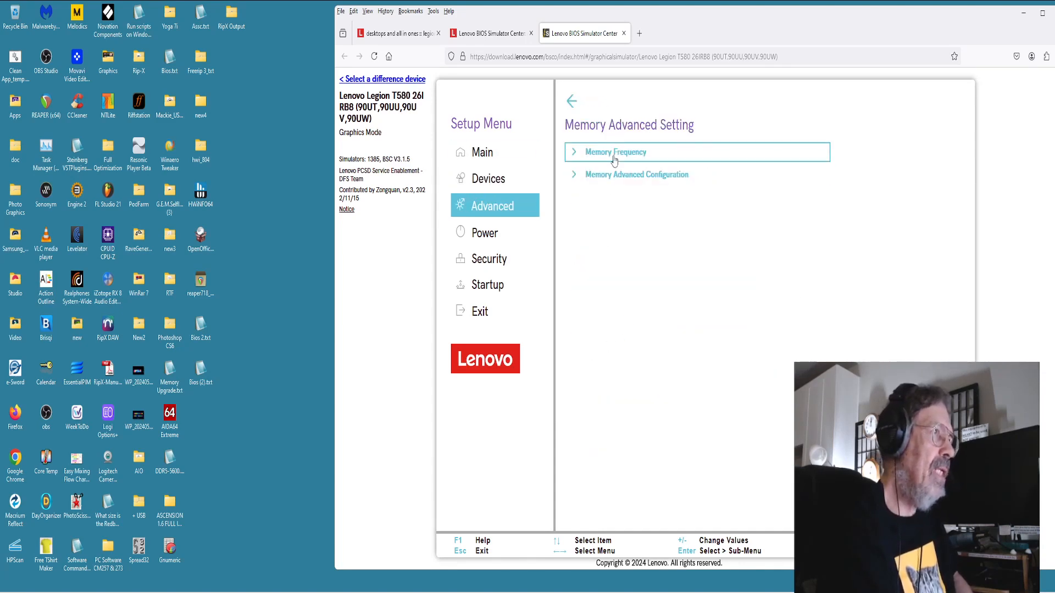
pyautogui.click(613, 151)
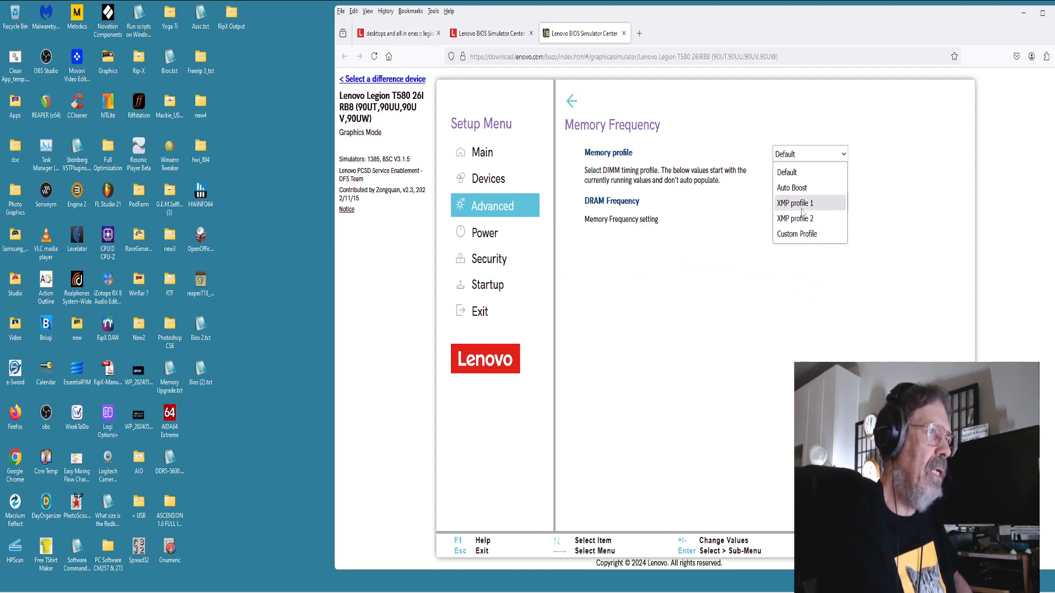
pyautogui.moveTo(745, 254)
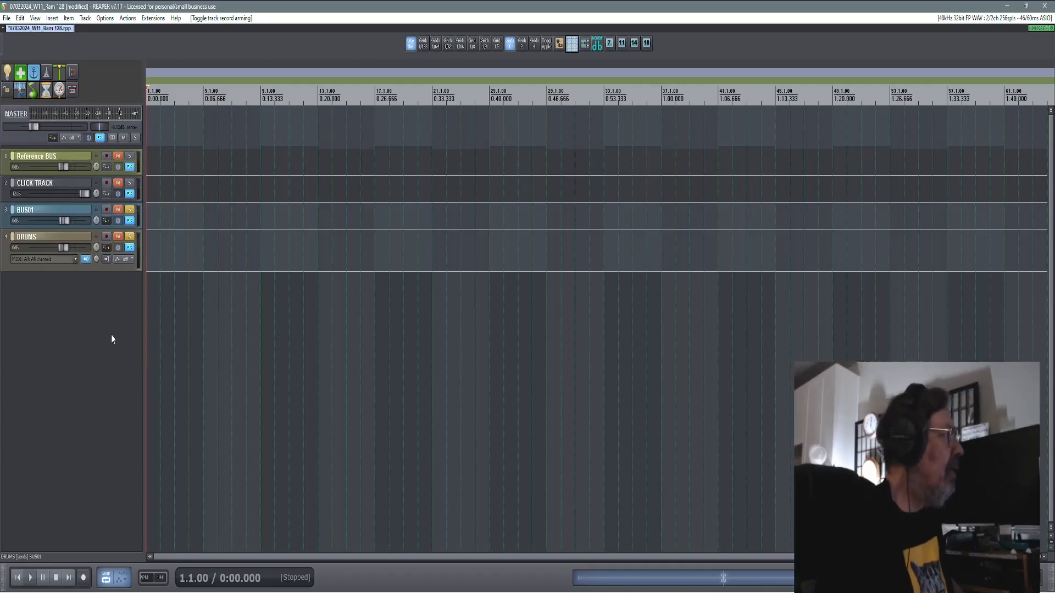
# Review REAPER's Audio device preferences under Options and close them with OK.
pyautogui.click(106, 18)
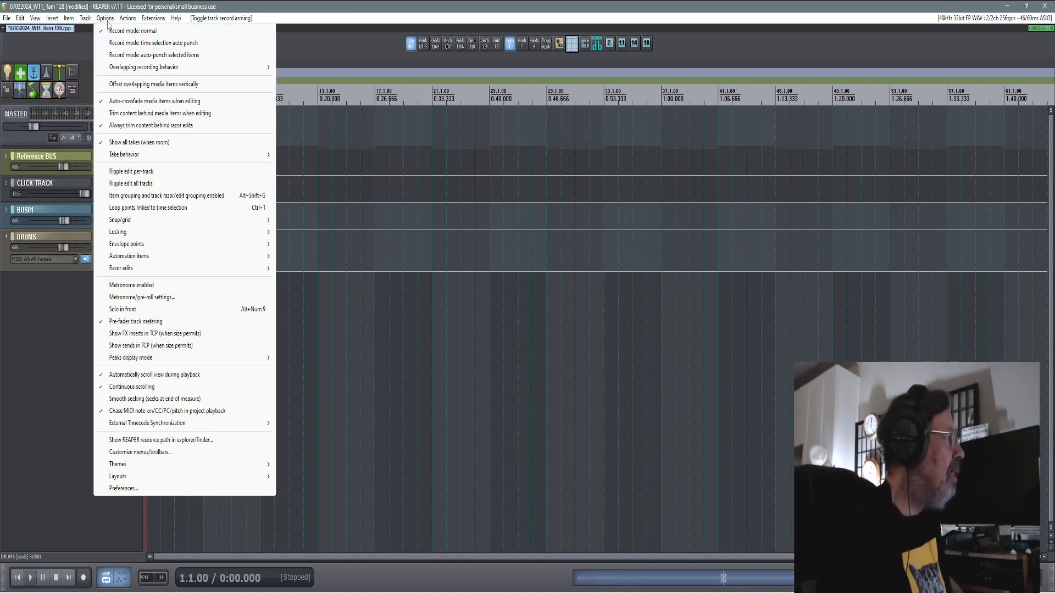
pyautogui.click(400, 413)
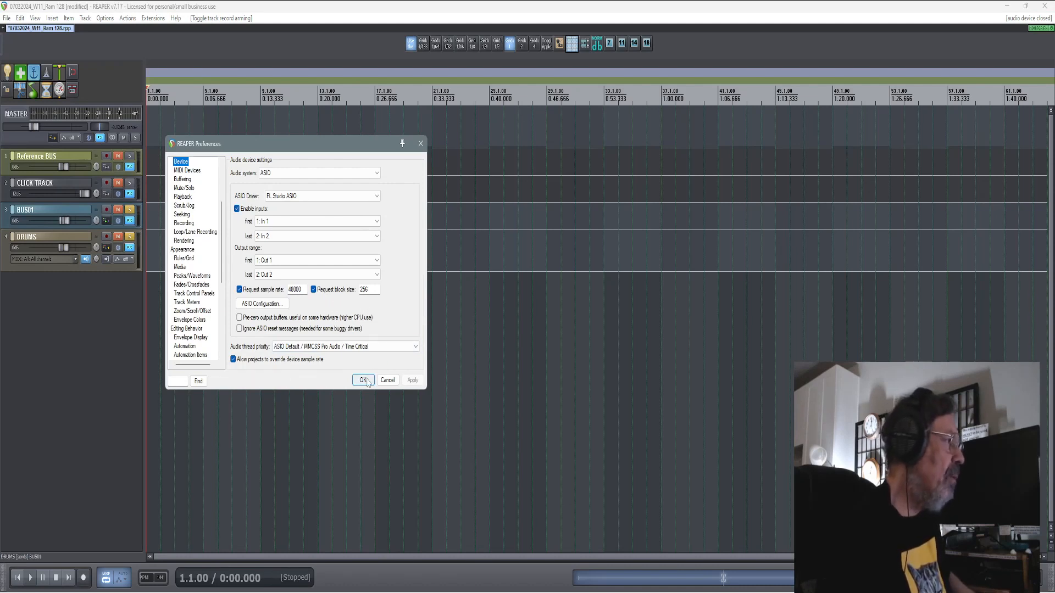
pyautogui.click(364, 381)
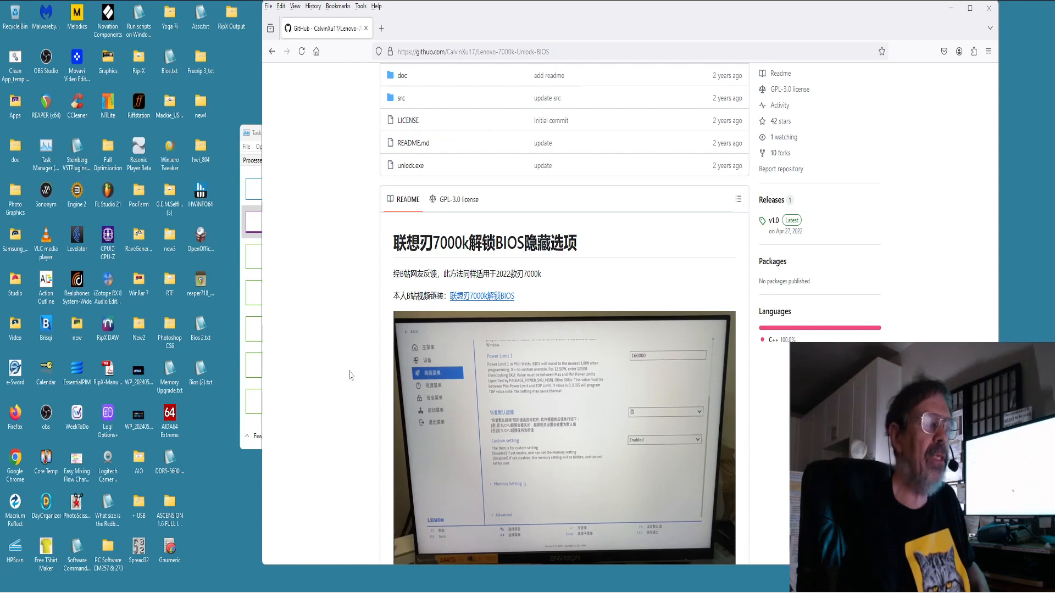
# Scroll the GitHub README down to the photographed Memory Overclocking Menu table.
pyautogui.scroll(-3)
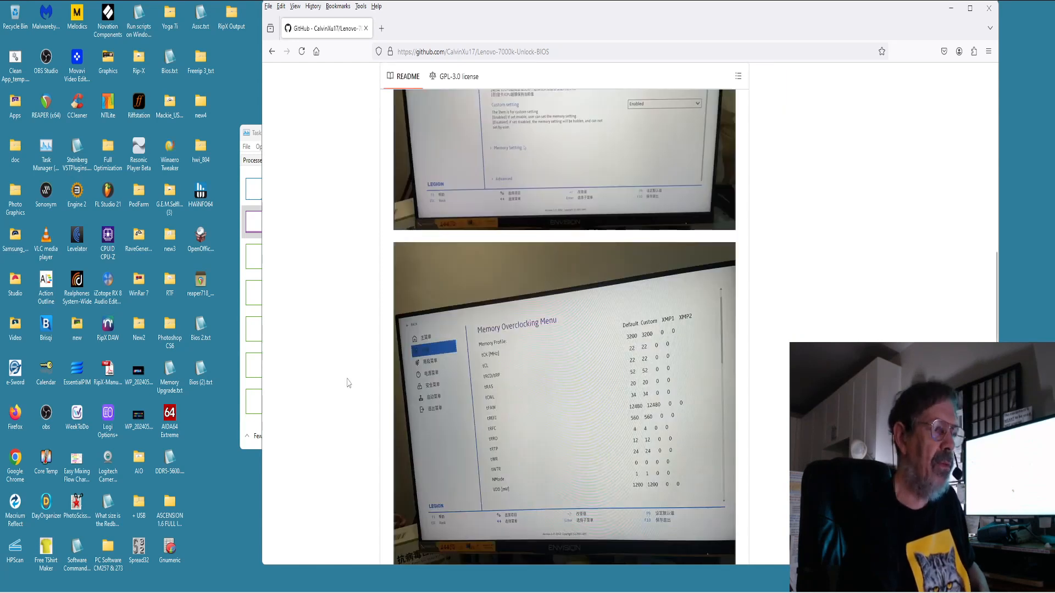
pyautogui.moveTo(514, 355)
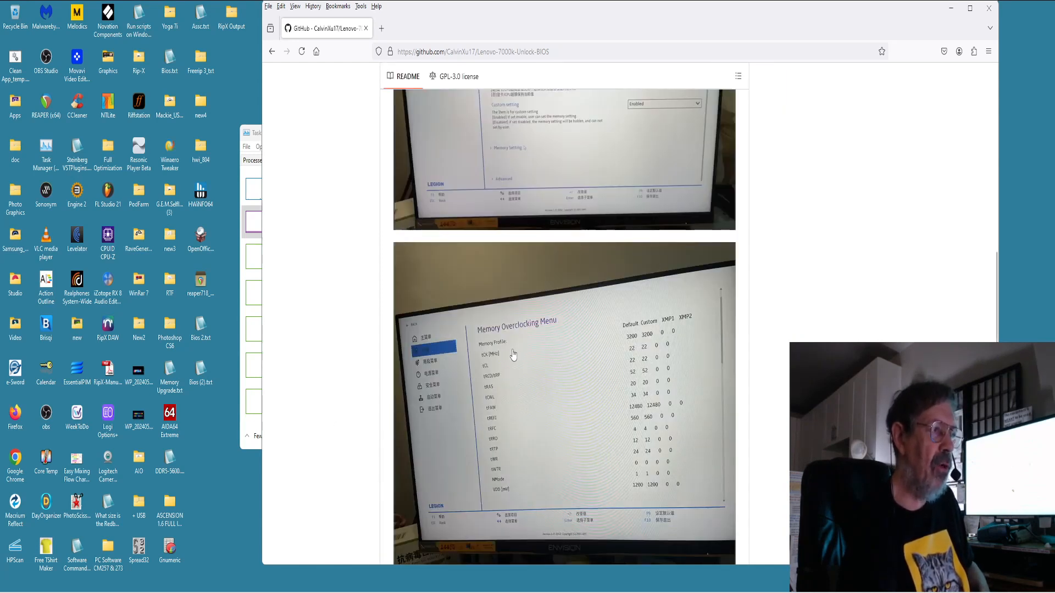
pyautogui.scroll(-3)
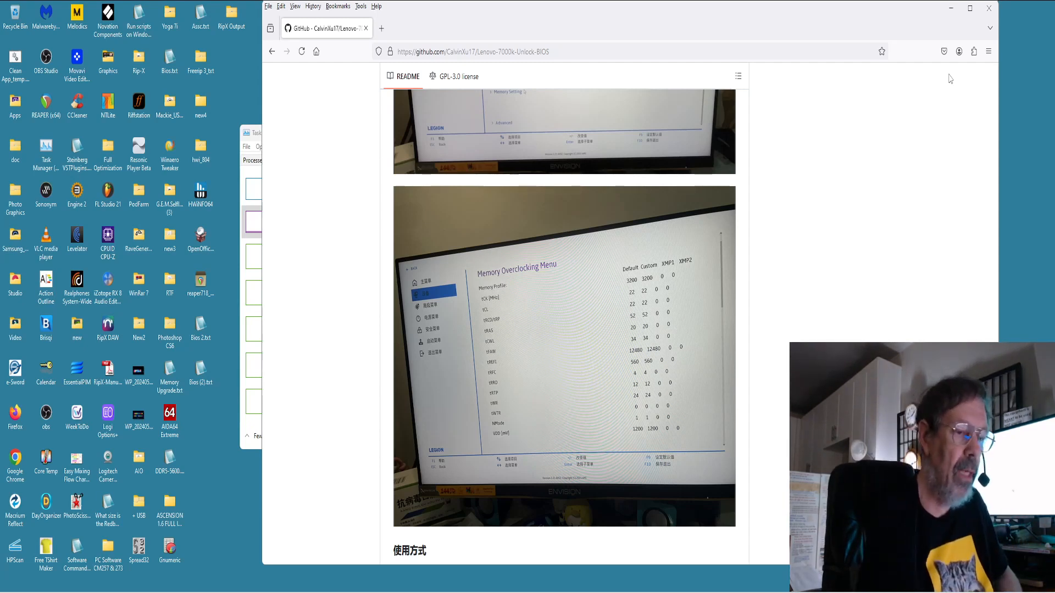
pyautogui.moveTo(799, 254)
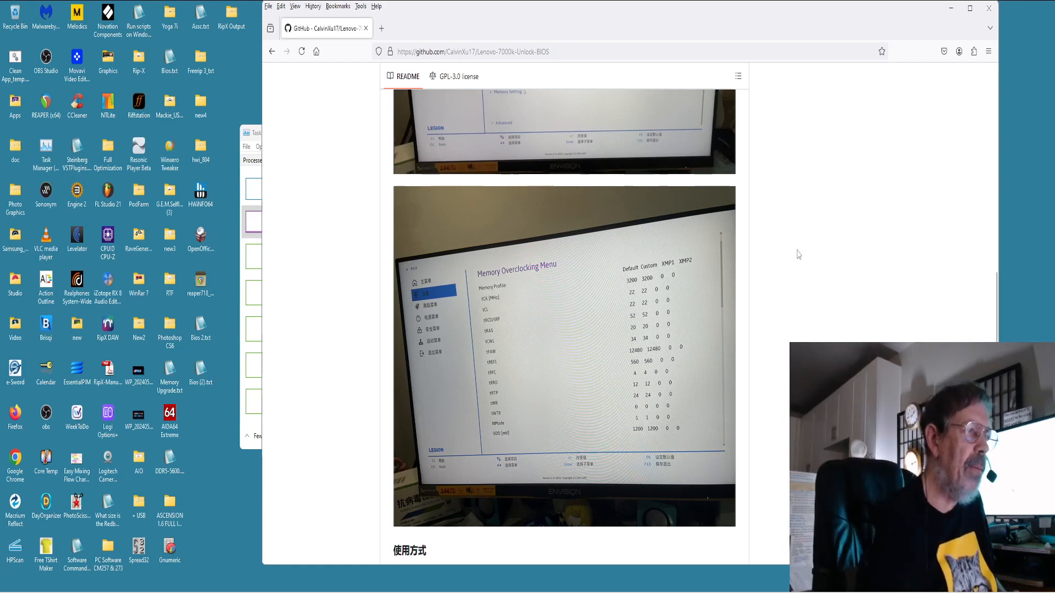
pyautogui.moveTo(821, 329)
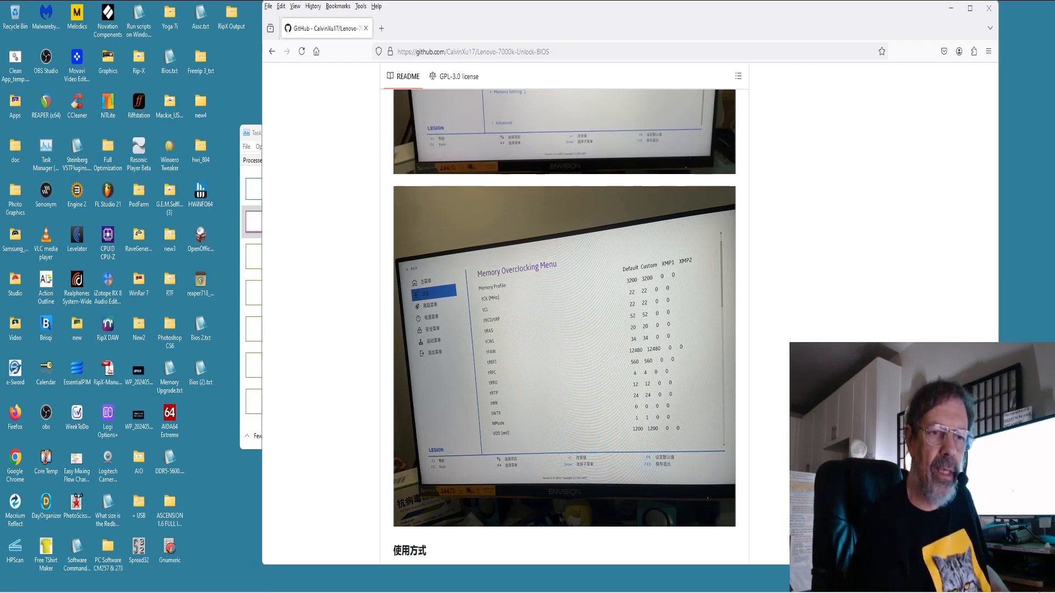
pyautogui.moveTo(850, 305)
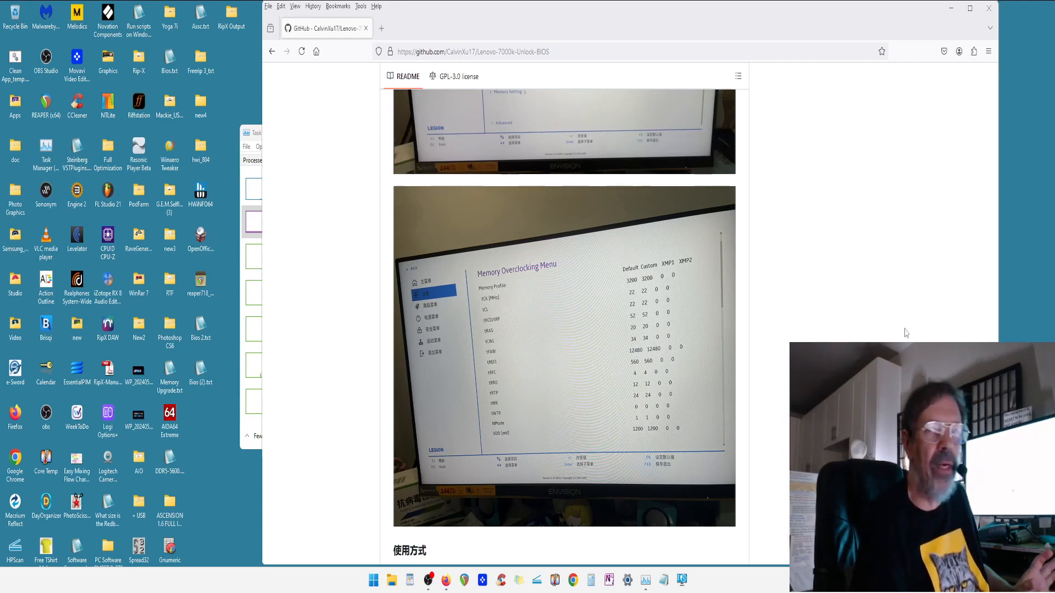
pyautogui.moveTo(934, 130)
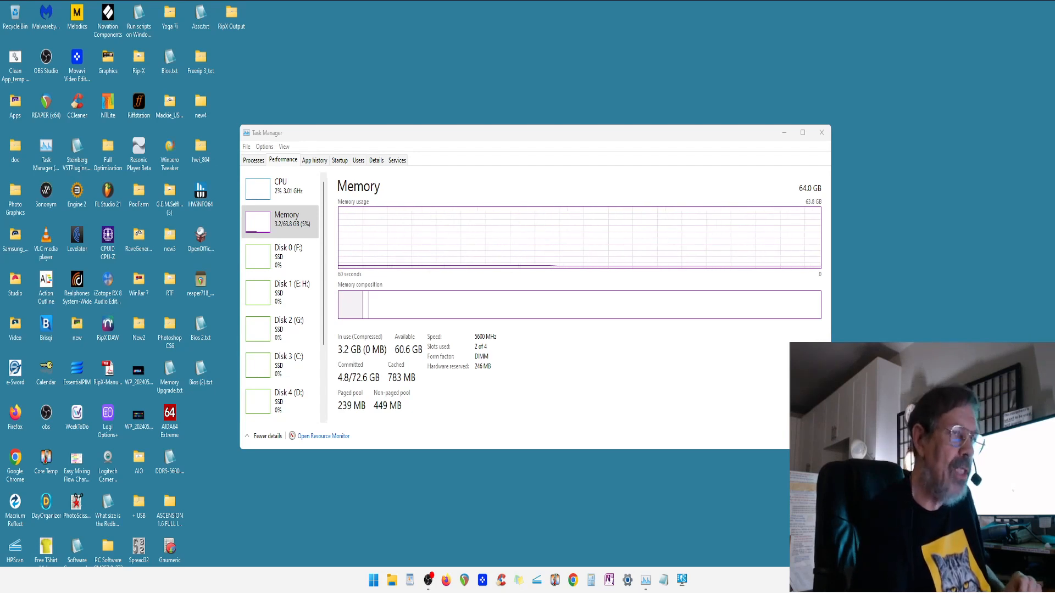
pyautogui.moveTo(860, 330)
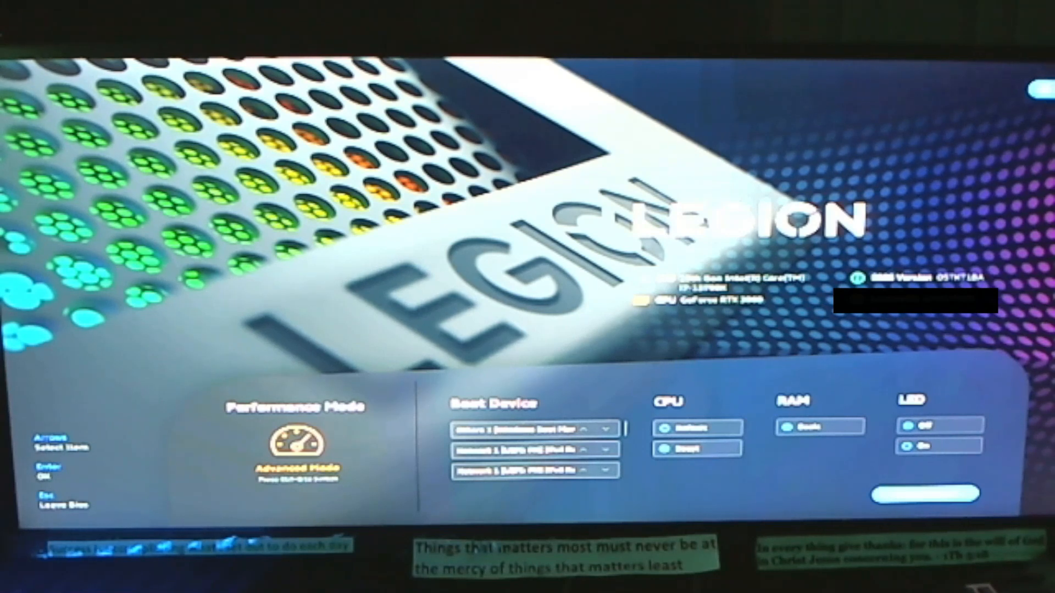
pyautogui.moveTo(370, 269)
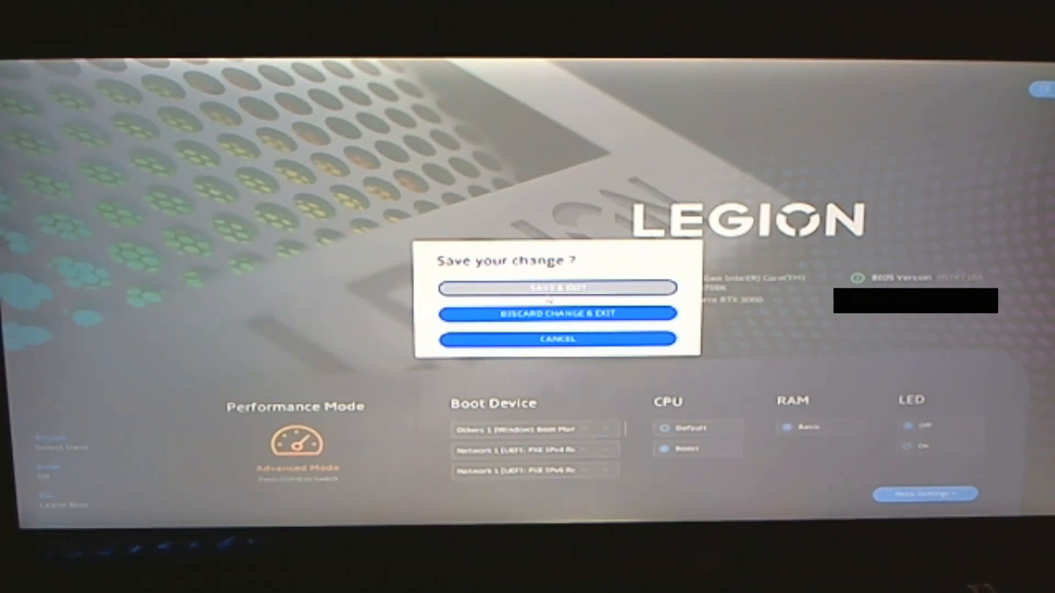
pyautogui.moveTo(557, 339)
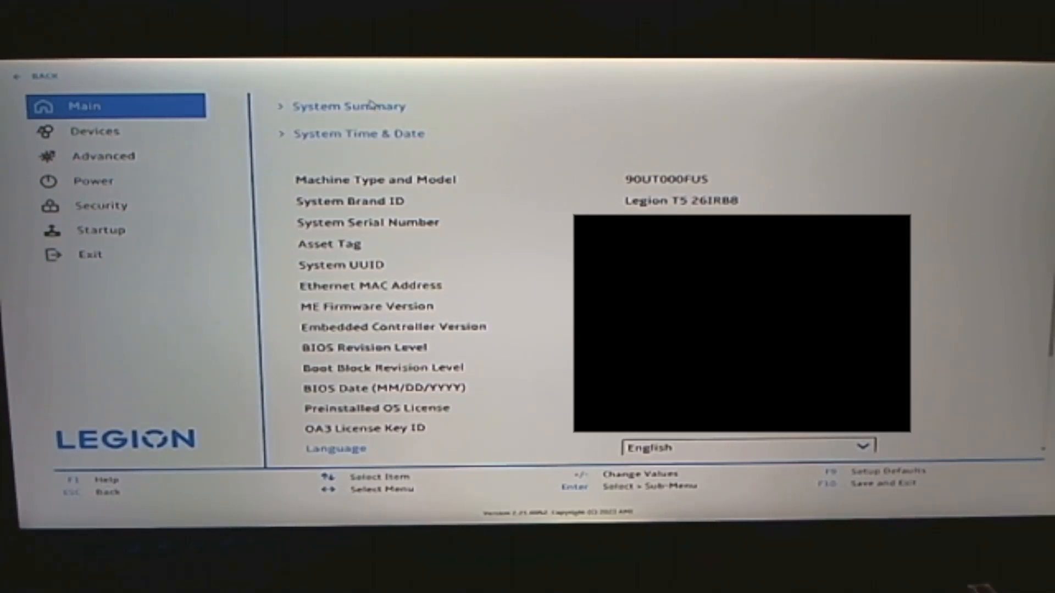
# View System Summary, then reach Devices > Chipset > System Agent > Memory Configuration and scroll to the frequency options.
pyautogui.click(349, 106)
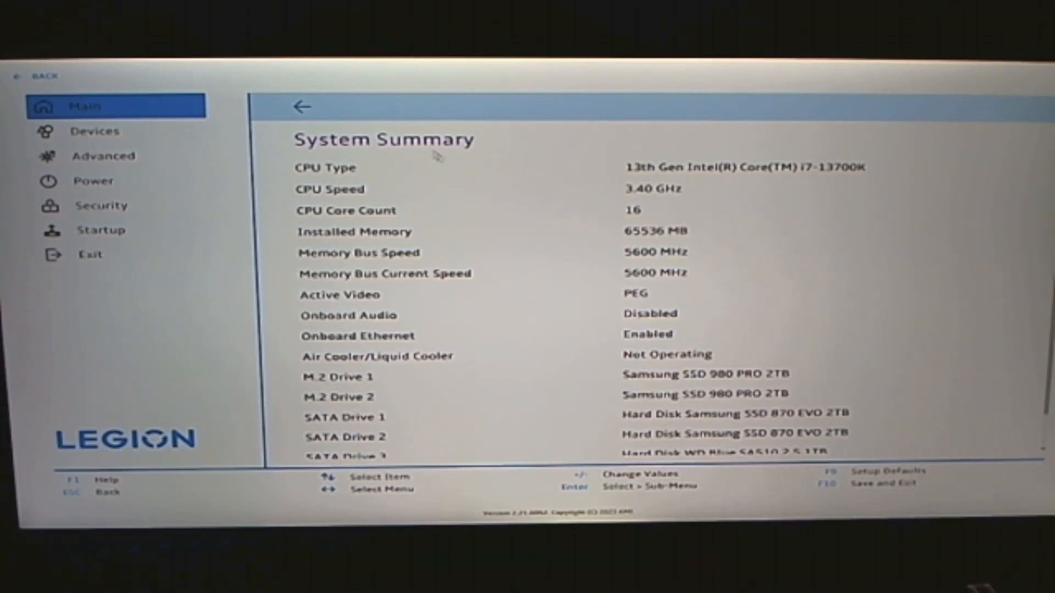
pyautogui.moveTo(616, 263)
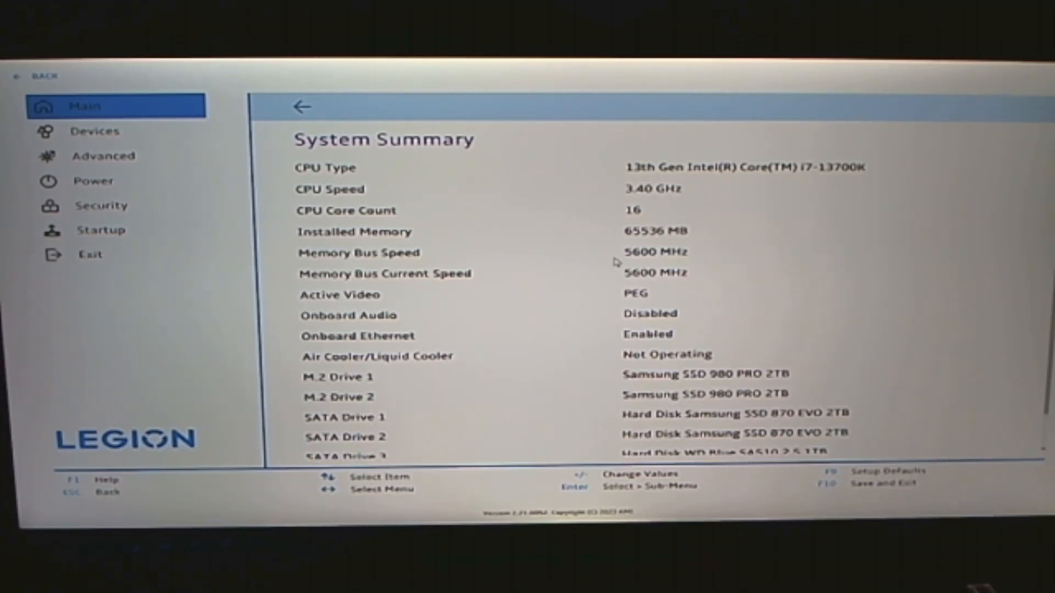
pyautogui.click(94, 131)
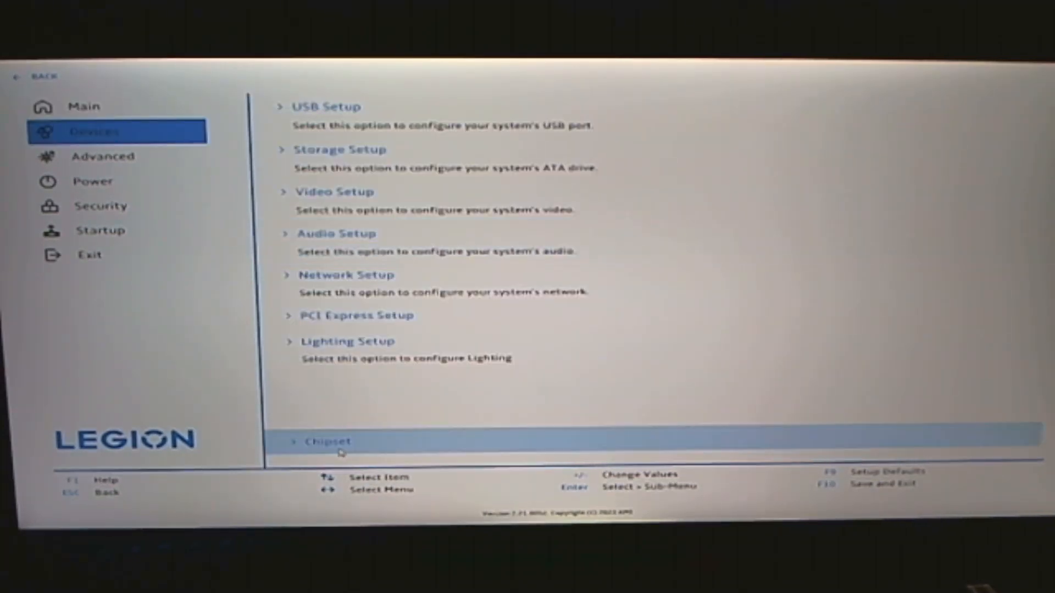
pyautogui.click(327, 442)
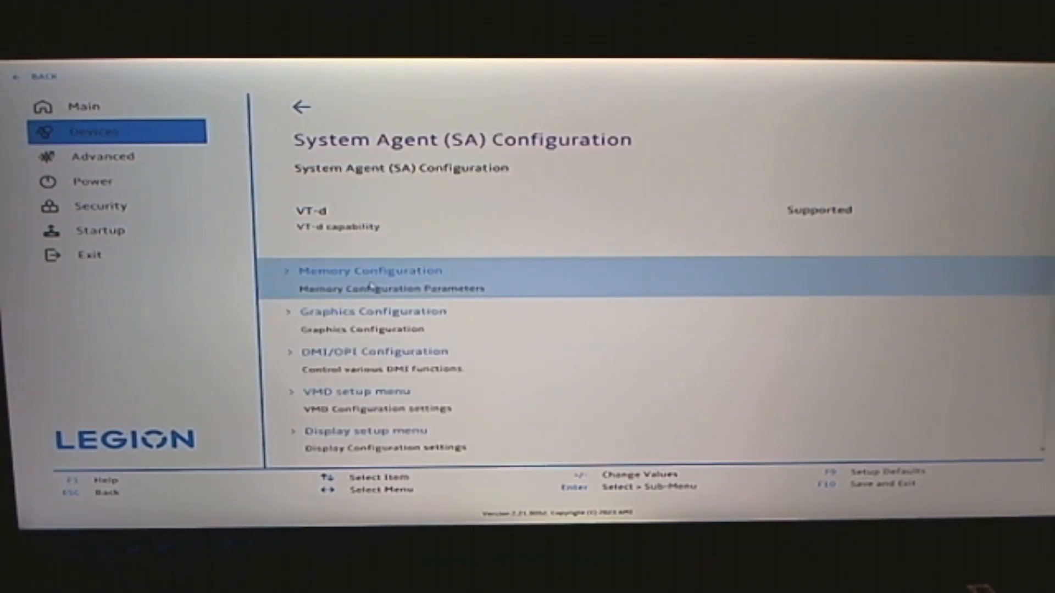
pyautogui.click(370, 270)
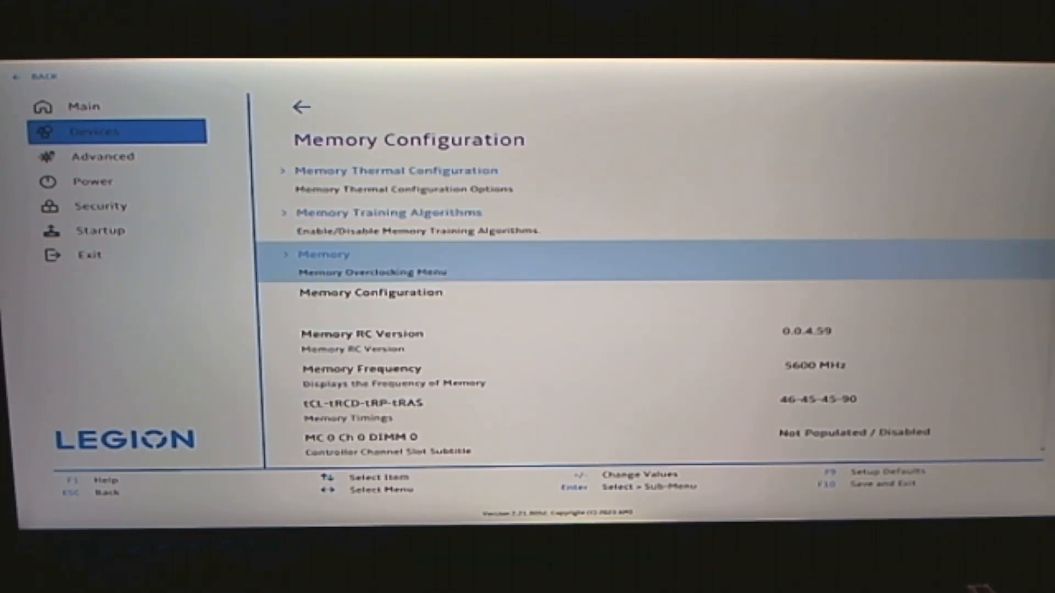
pyautogui.scroll(-3)
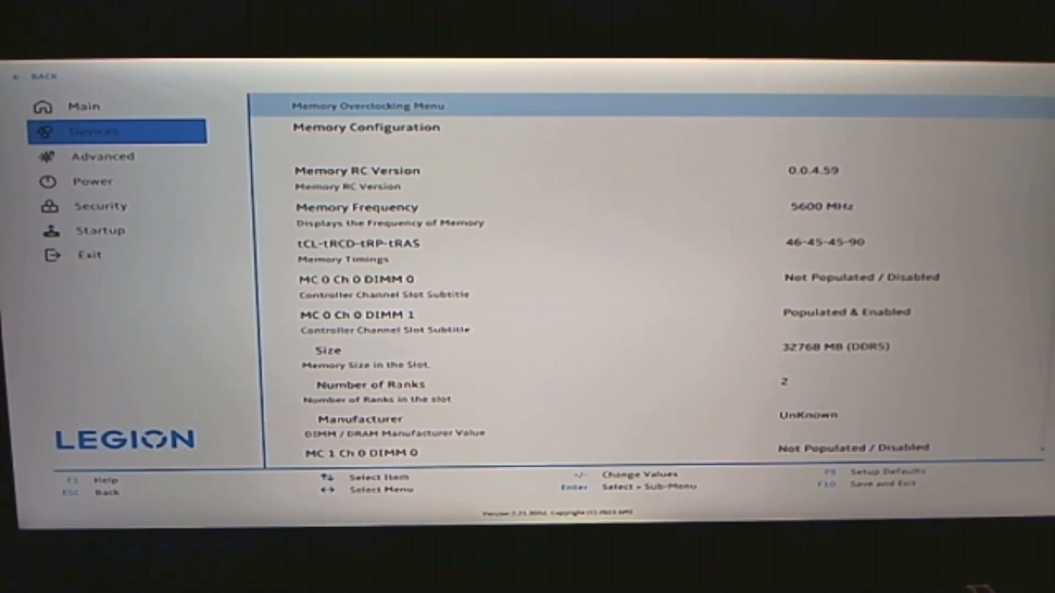
pyautogui.scroll(-3)
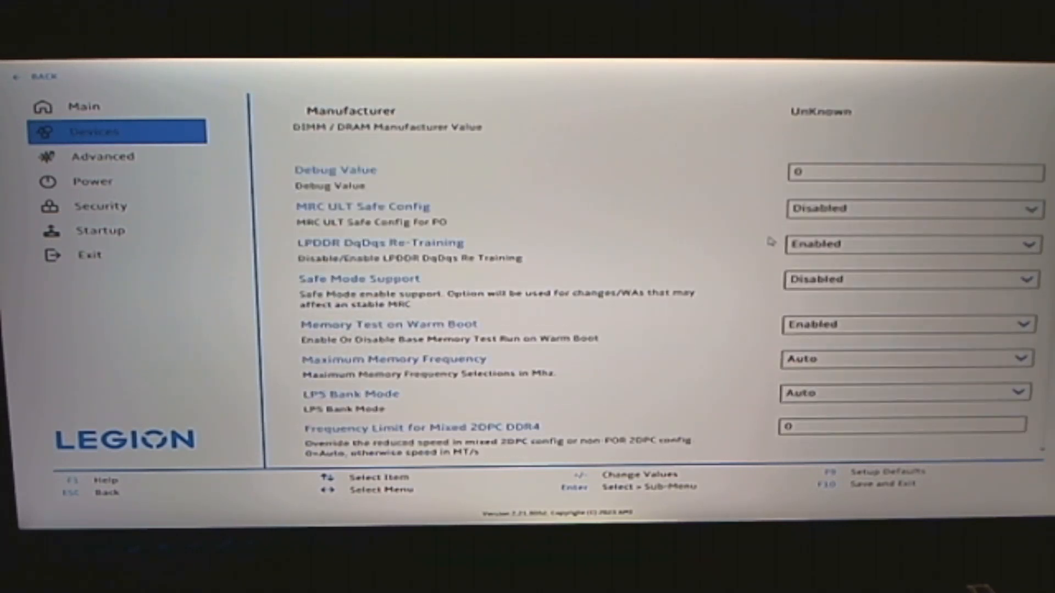
pyautogui.moveTo(760, 373)
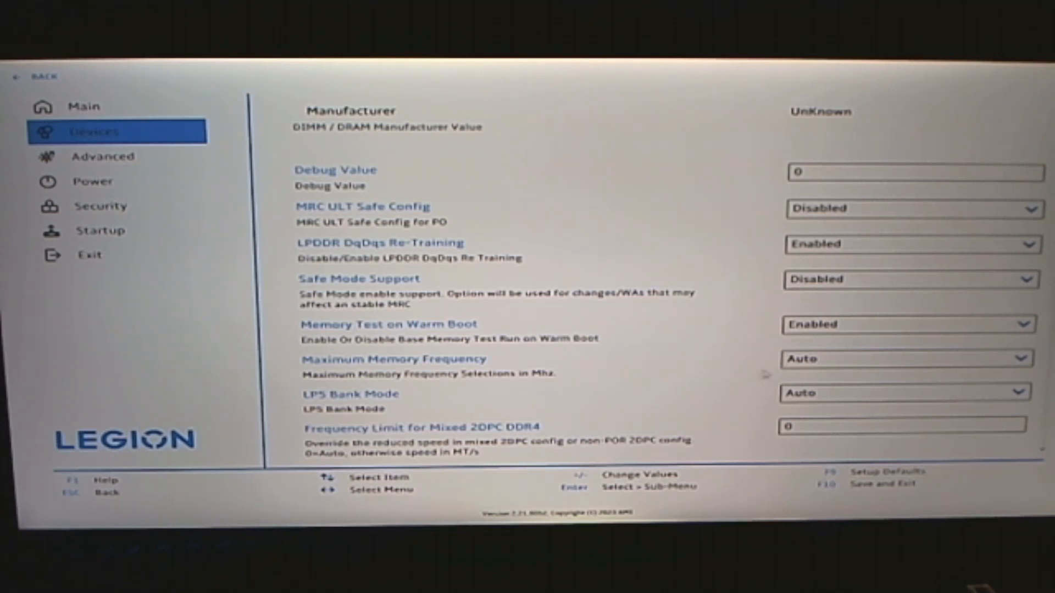
pyautogui.moveTo(686, 360)
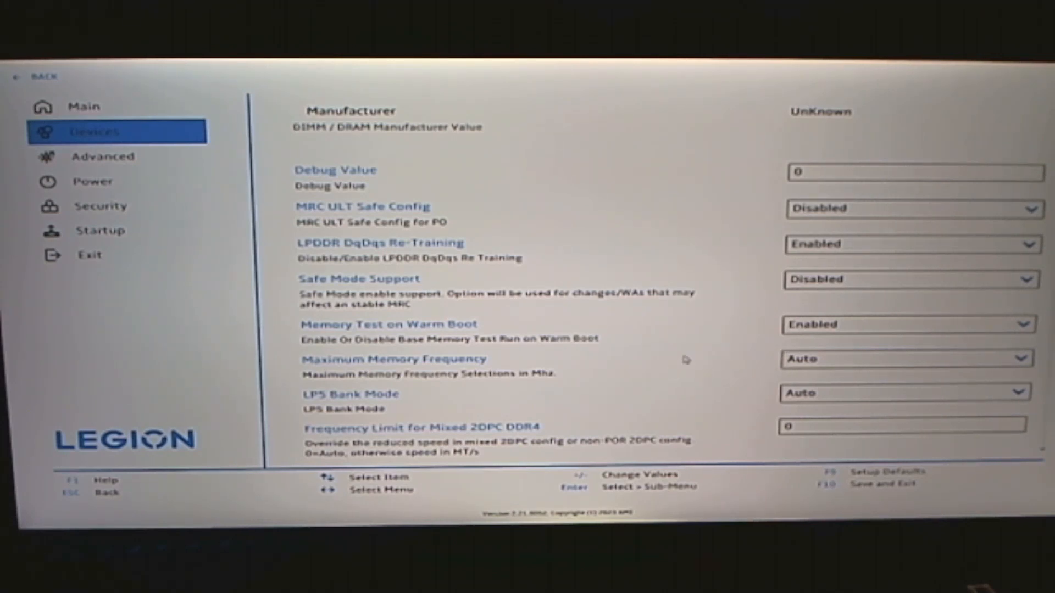
pyautogui.moveTo(691, 358)
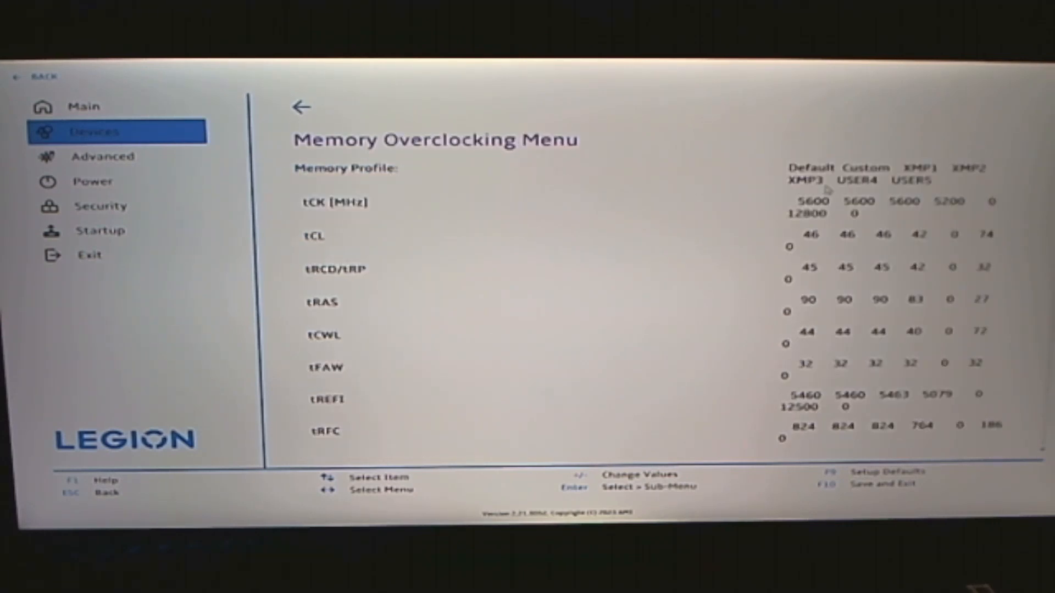
# Scroll past the profile timing table and check the memory profile, set to XMP Profile 1.
pyautogui.scroll(-3)
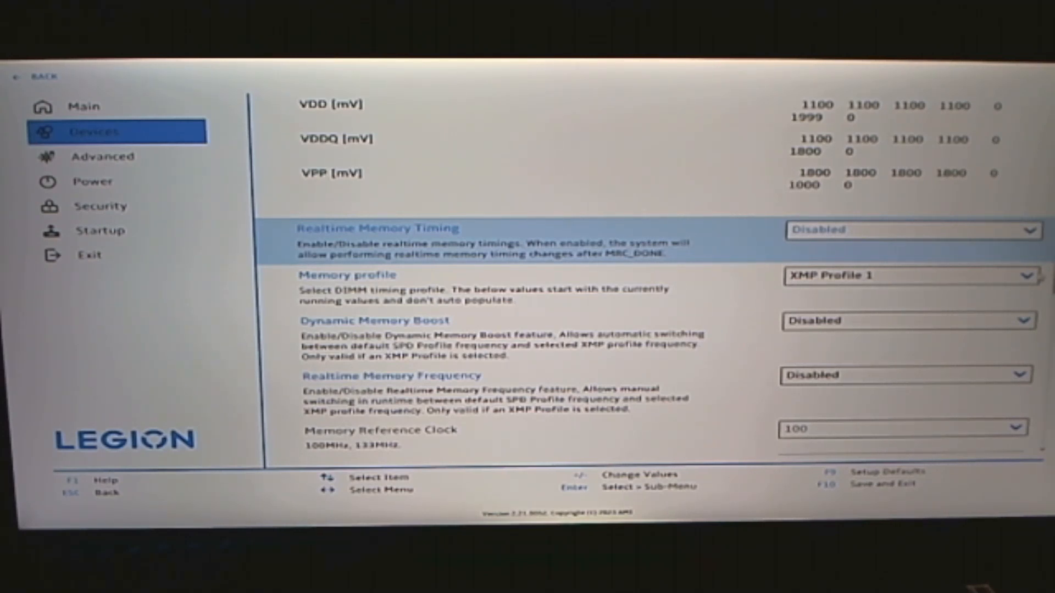
pyautogui.click(909, 274)
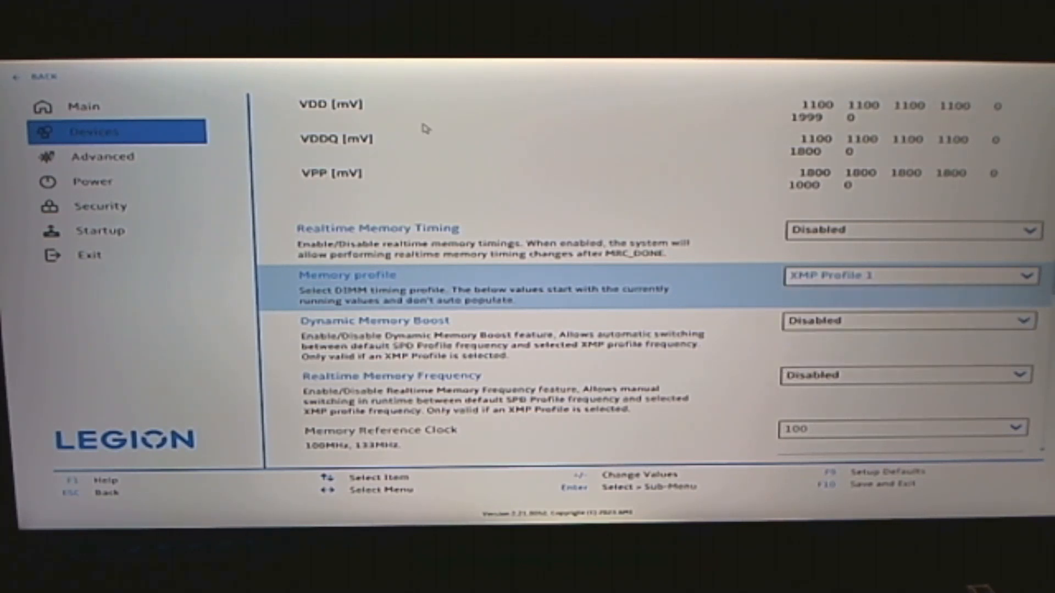
pyautogui.moveTo(120, 157)
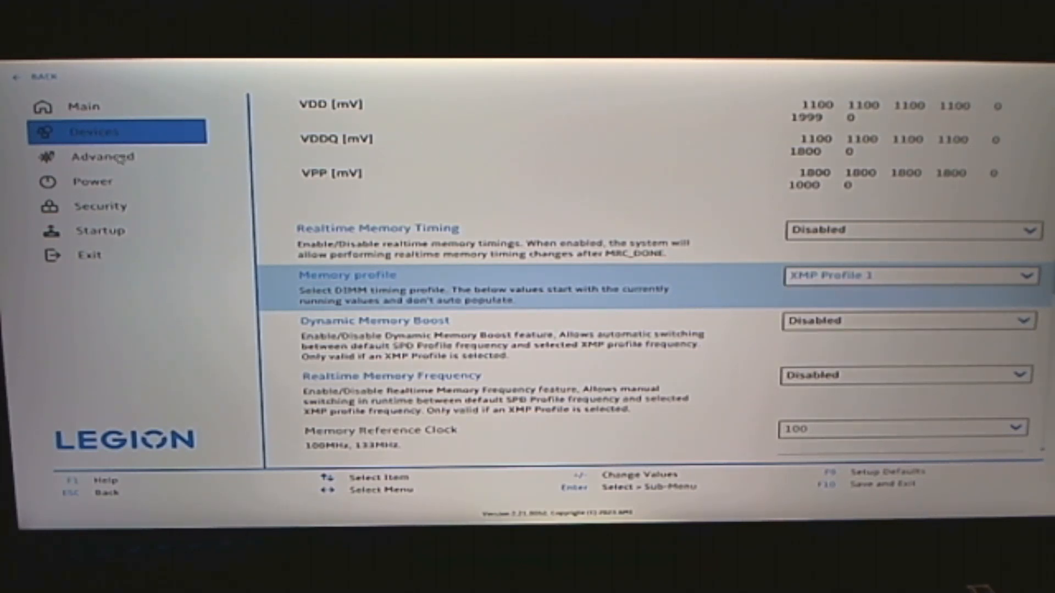
# Review Memory Setup under Advanced: XMP profile 2, DDR5-5600, tCL 46, 1.10 V voltages.
pyautogui.click(102, 156)
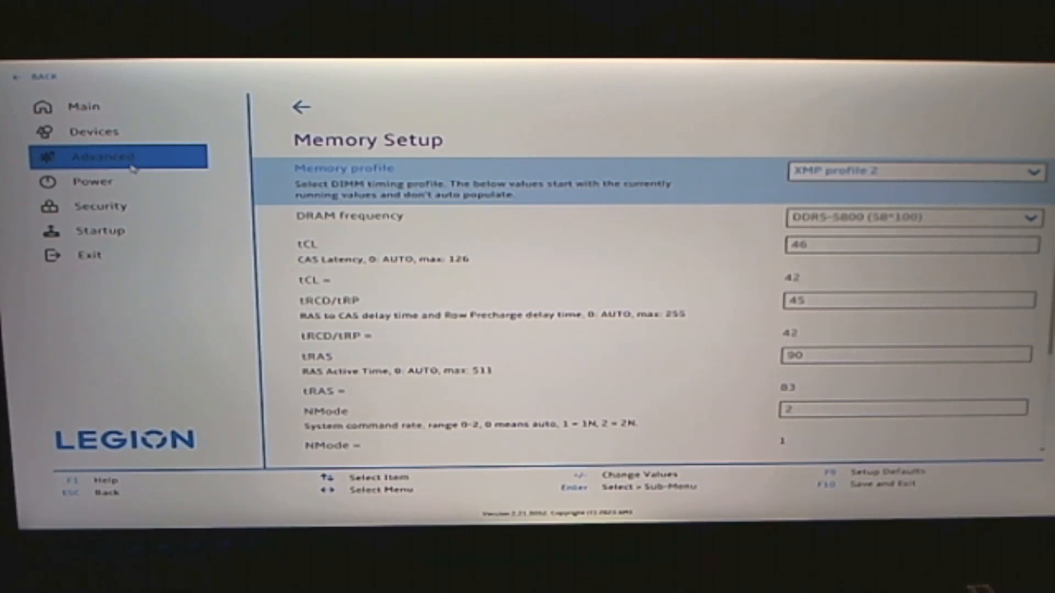
pyautogui.scroll(-3)
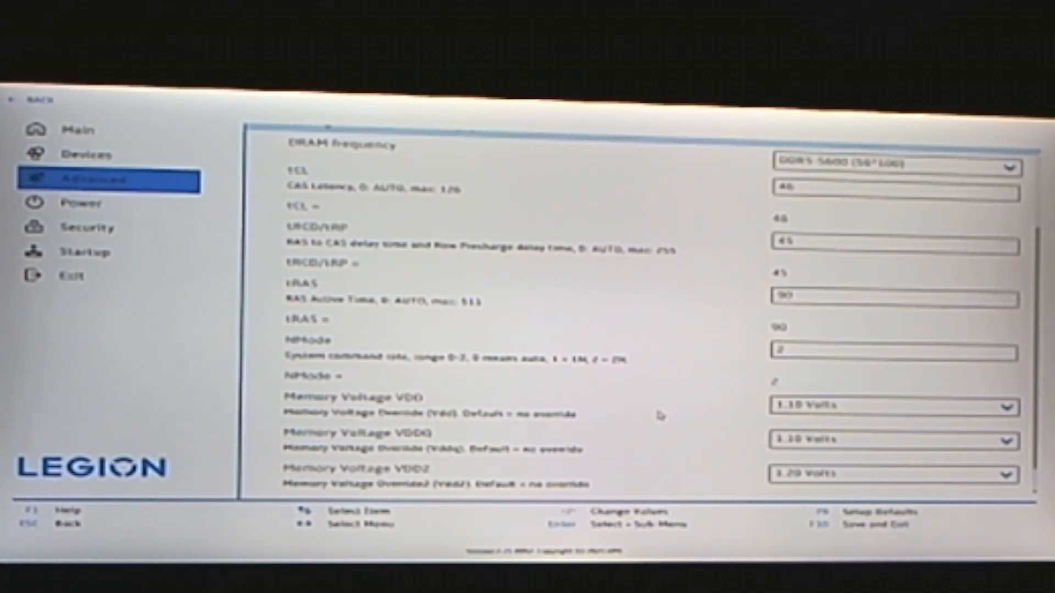
pyautogui.moveTo(670, 418)
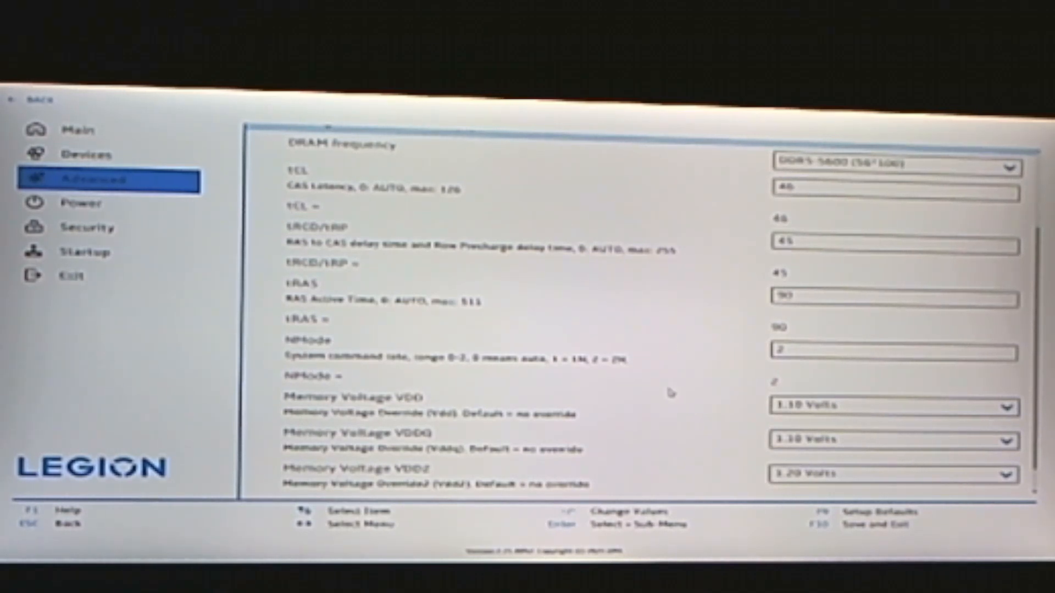
pyautogui.moveTo(640, 369)
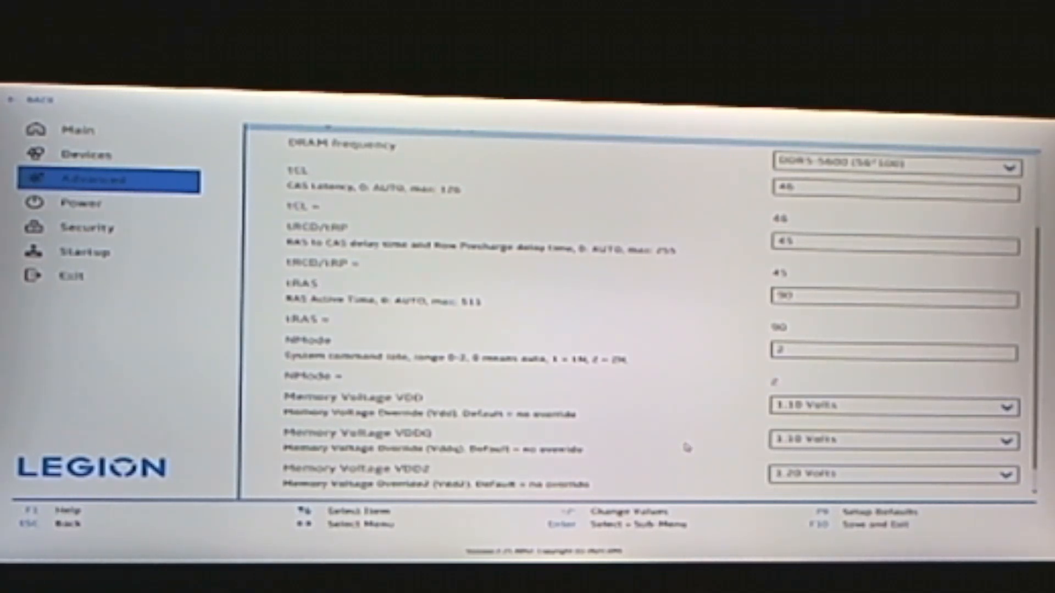
# Exit the BIOS setup and confirm the save-changes prompt so the machine boots to Windows.
pyautogui.click(86, 226)
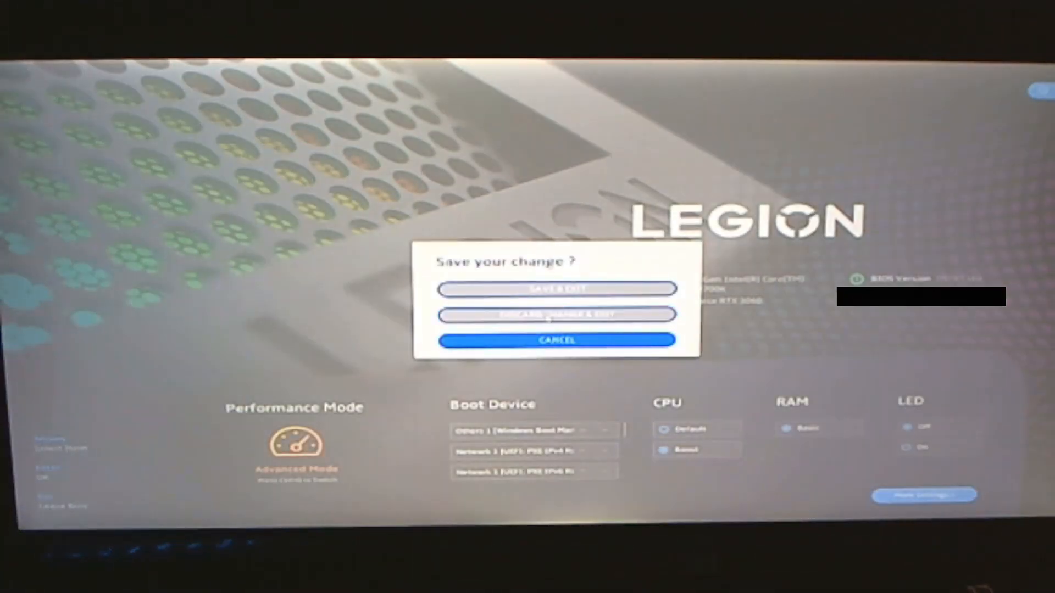
pyautogui.click(556, 289)
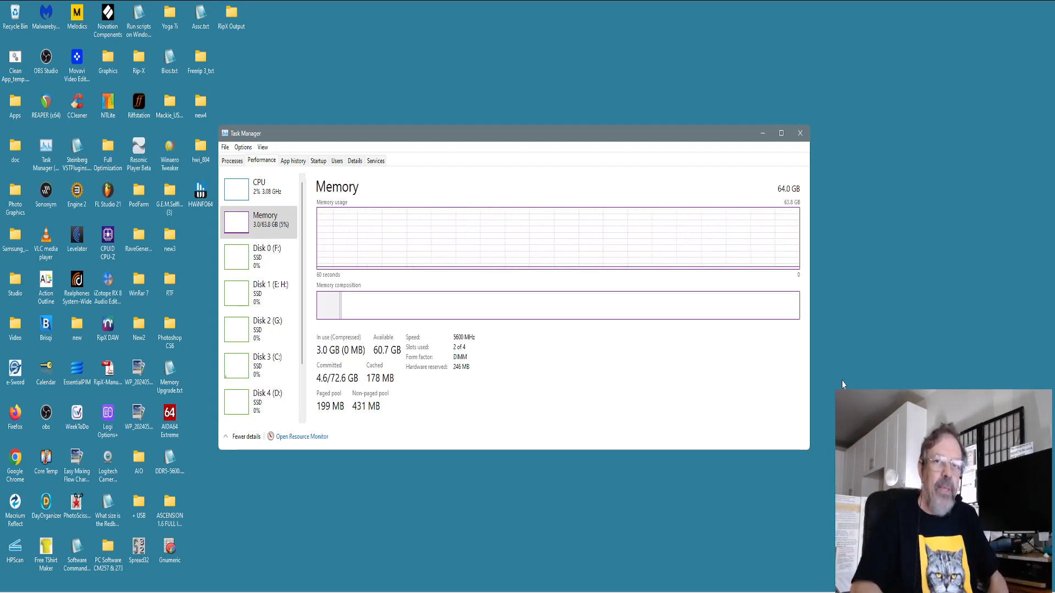
pyautogui.moveTo(868, 268)
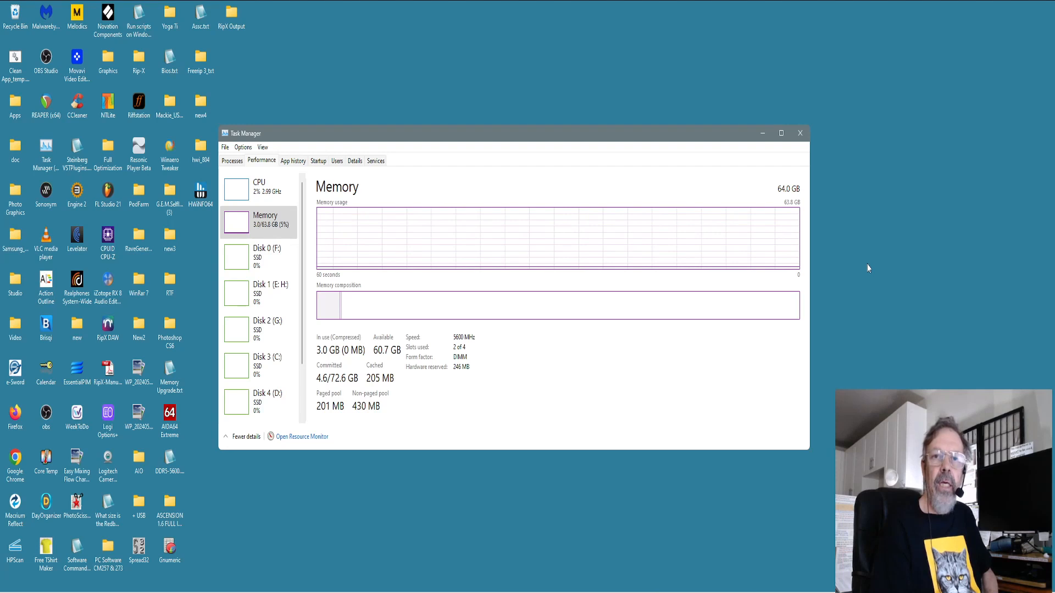